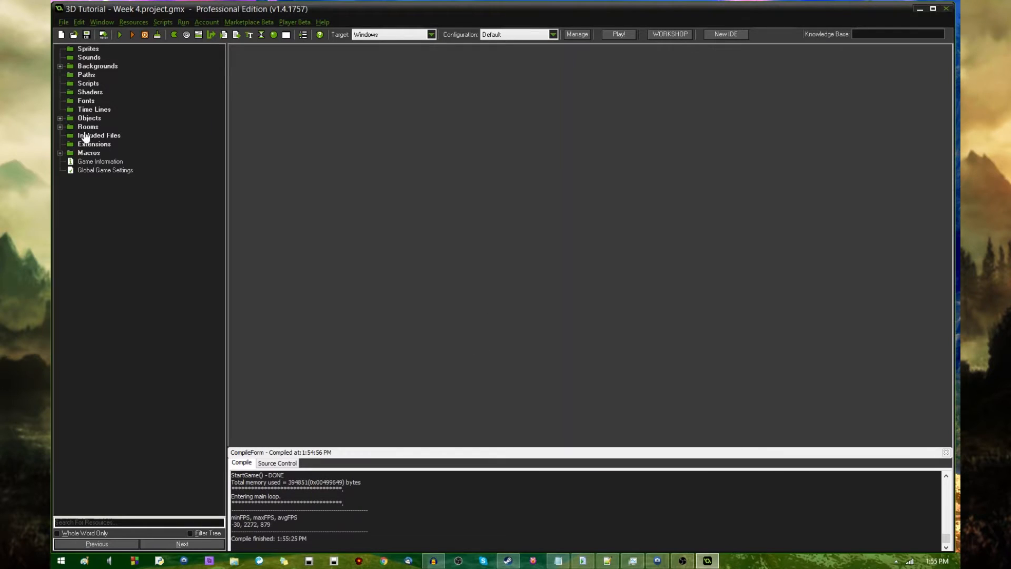
# Save the project as a new copy named '3D Tutorial - Week 5' via Save As
pyautogui.click(63, 21)
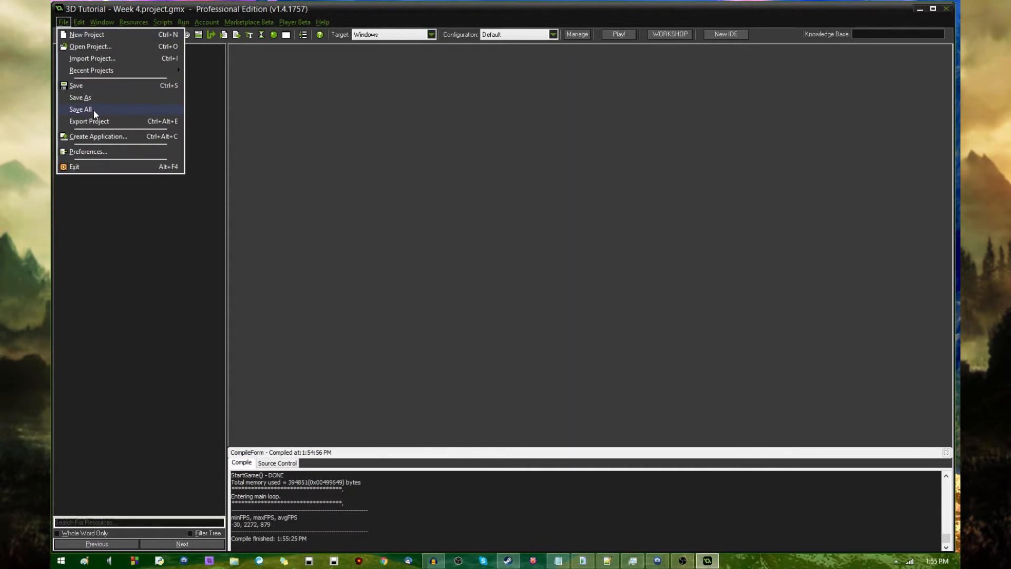
pyautogui.click(80, 97)
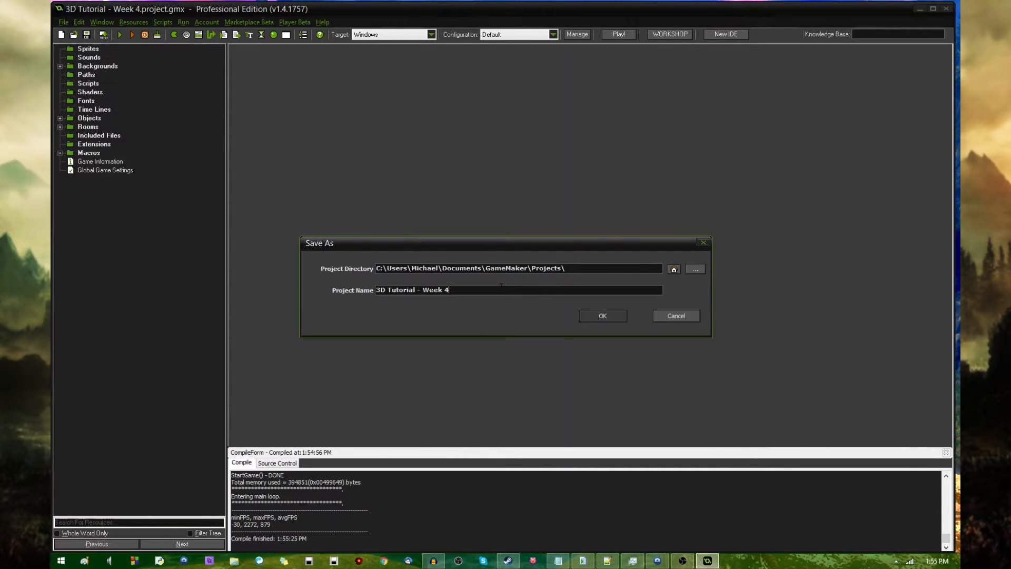
pyautogui.click(603, 316)
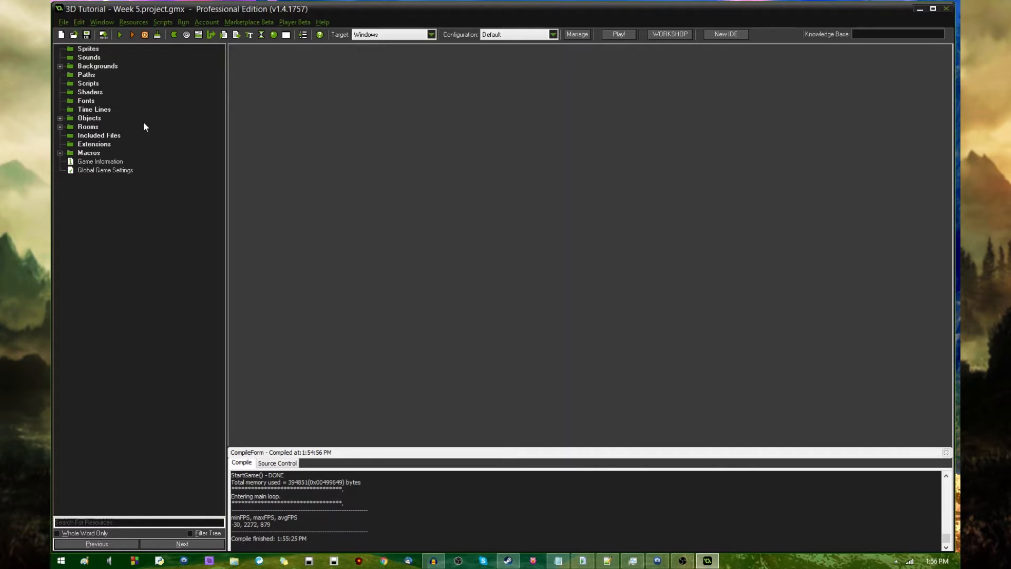
# Add a Create event to the World object and bring up its Execute code editor
pyautogui.click(63, 118)
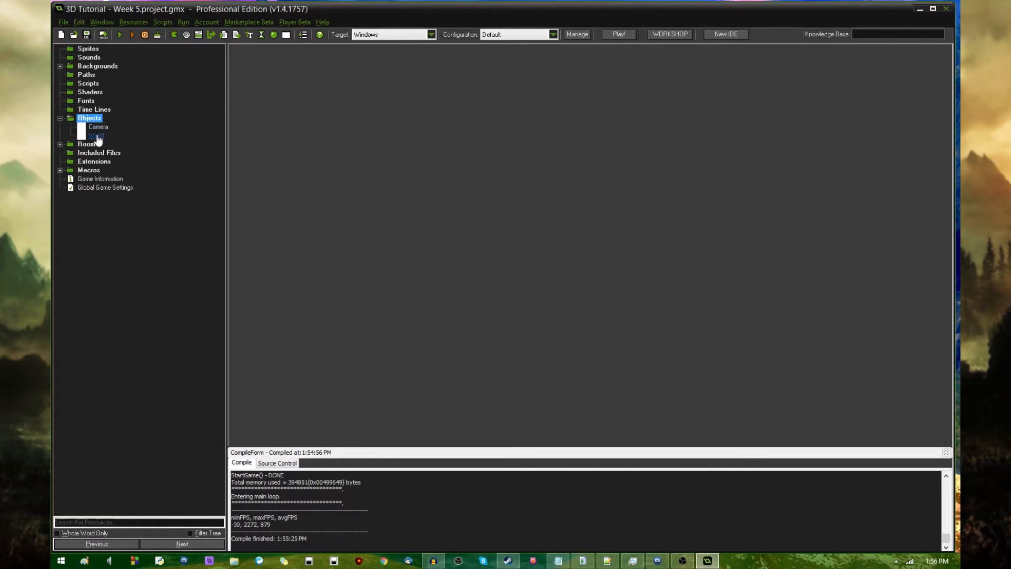
pyautogui.doubleClick(93, 135)
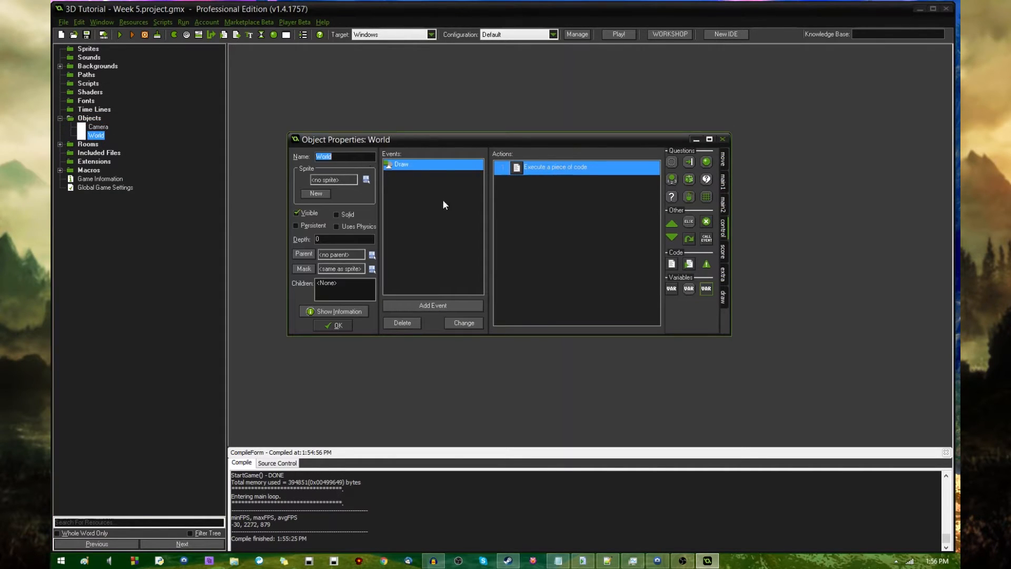
pyautogui.moveTo(419, 202)
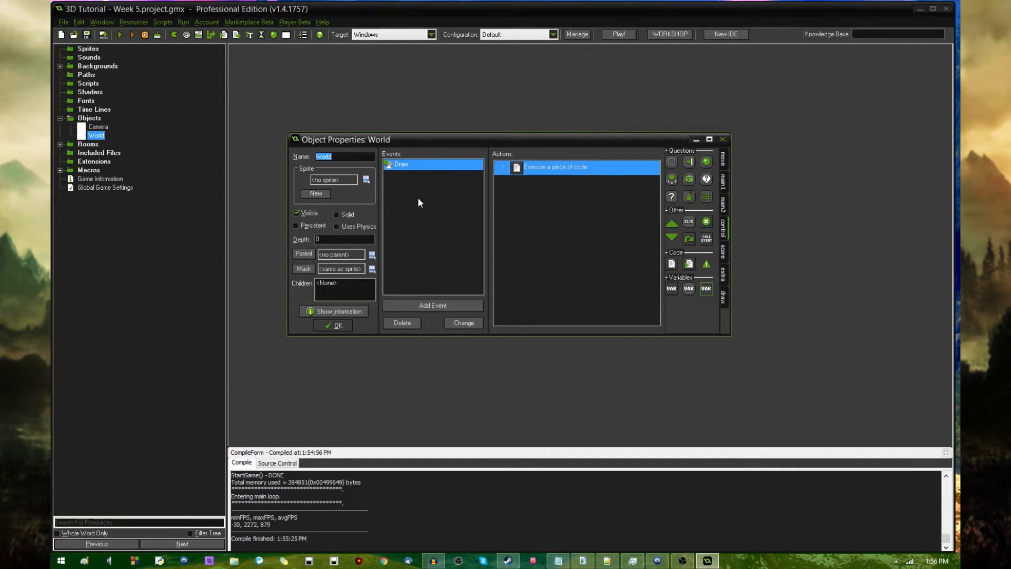
pyautogui.click(432, 306)
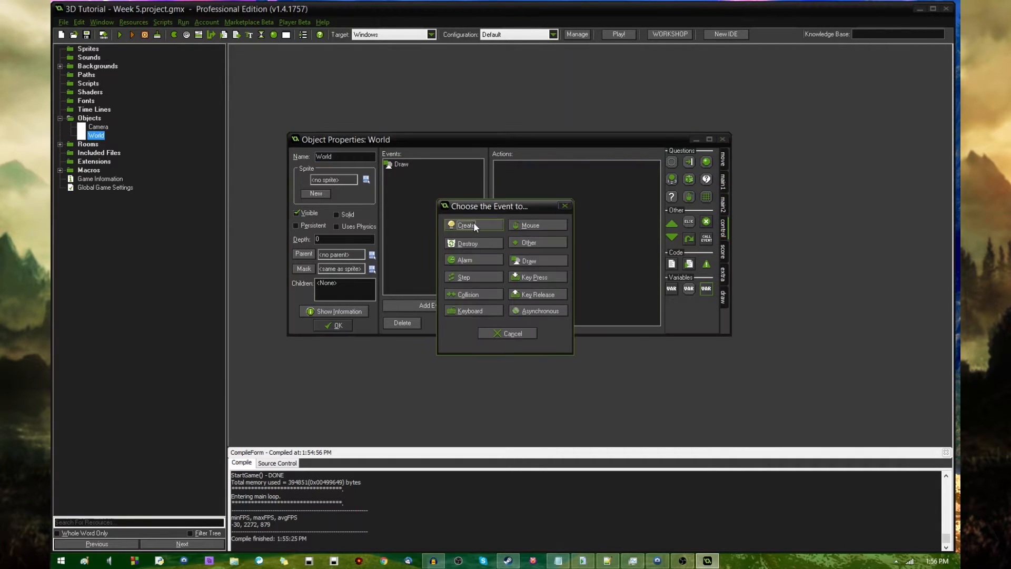
pyautogui.click(468, 225)
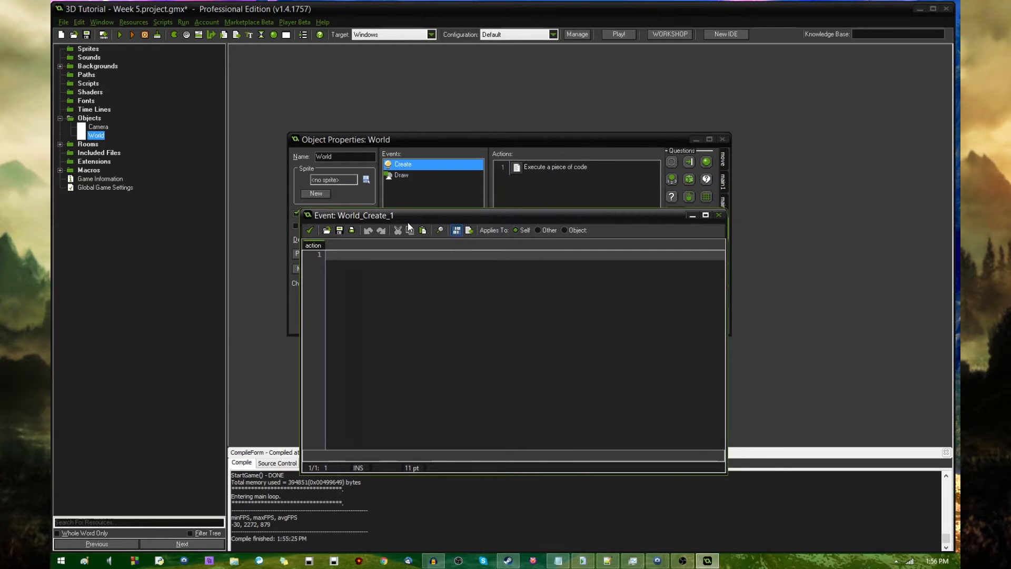
# Write model=d3d_model_create(); as the first line of the World Create code
pyautogui.write('model=o')
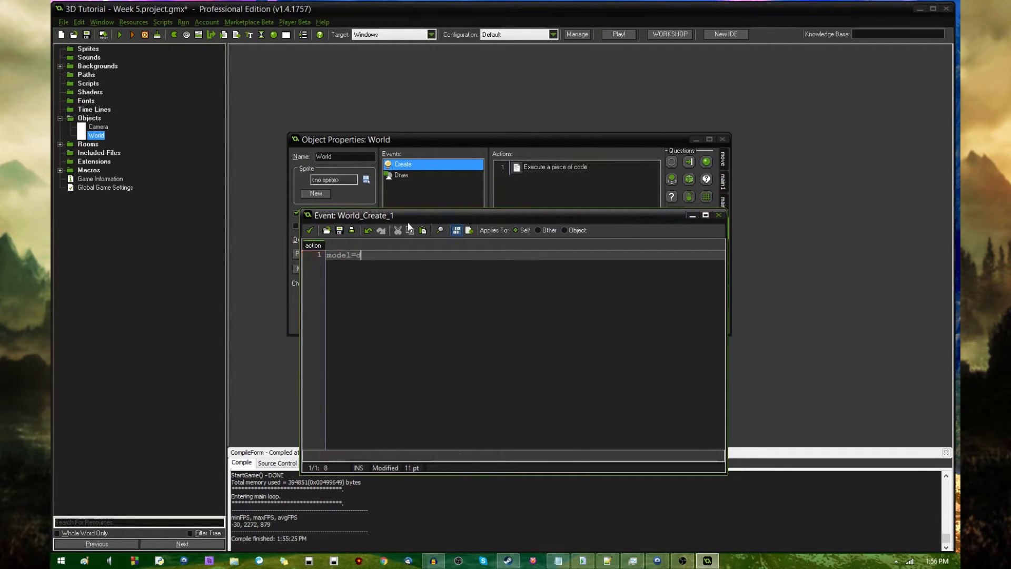
pyautogui.write('3d_create();')
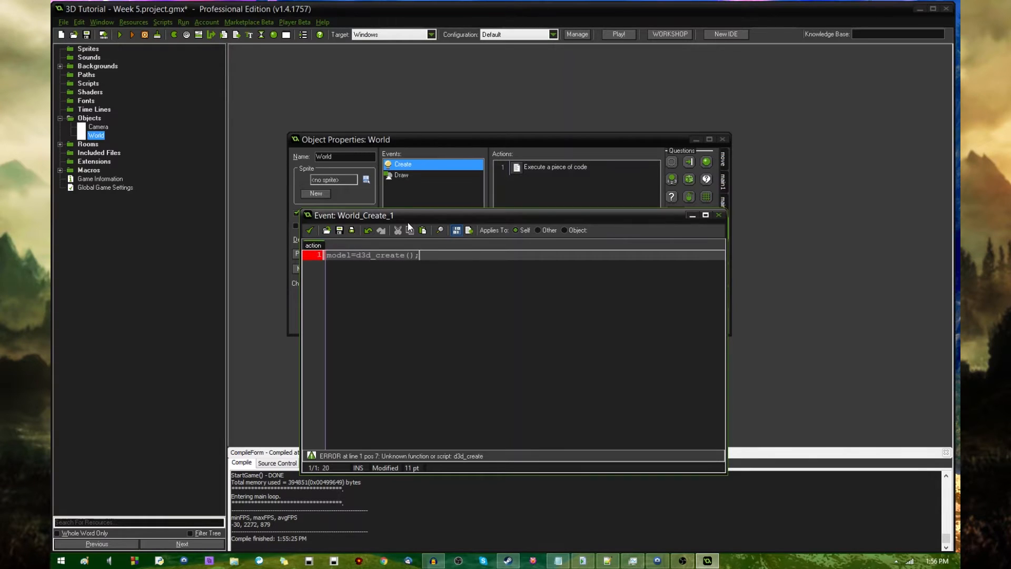
pyautogui.write('NM')
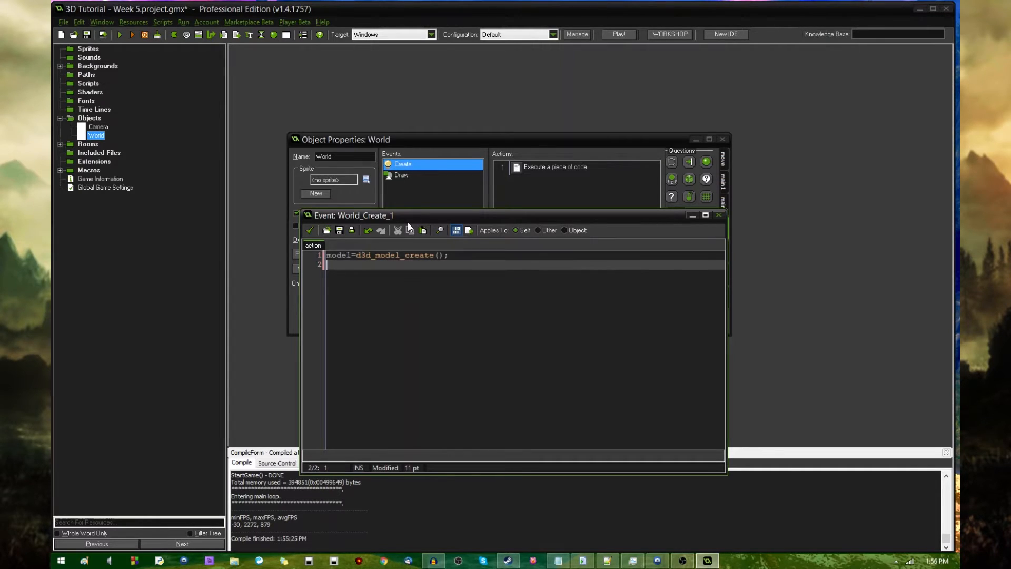
# Begin a d3d_model_block( call for the model on line 3
pyautogui.write('d3d')
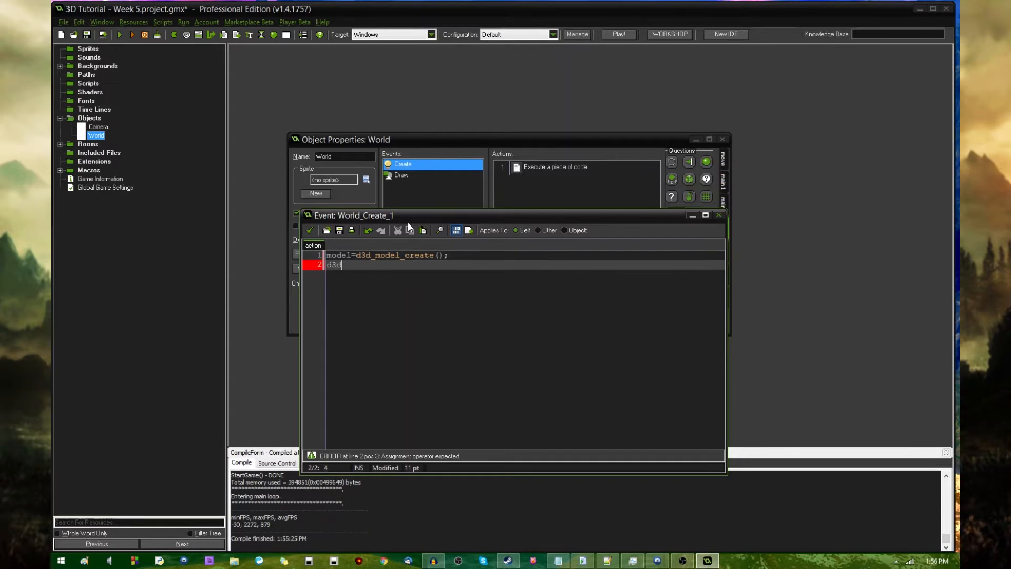
pyautogui.write('_model_destroy')
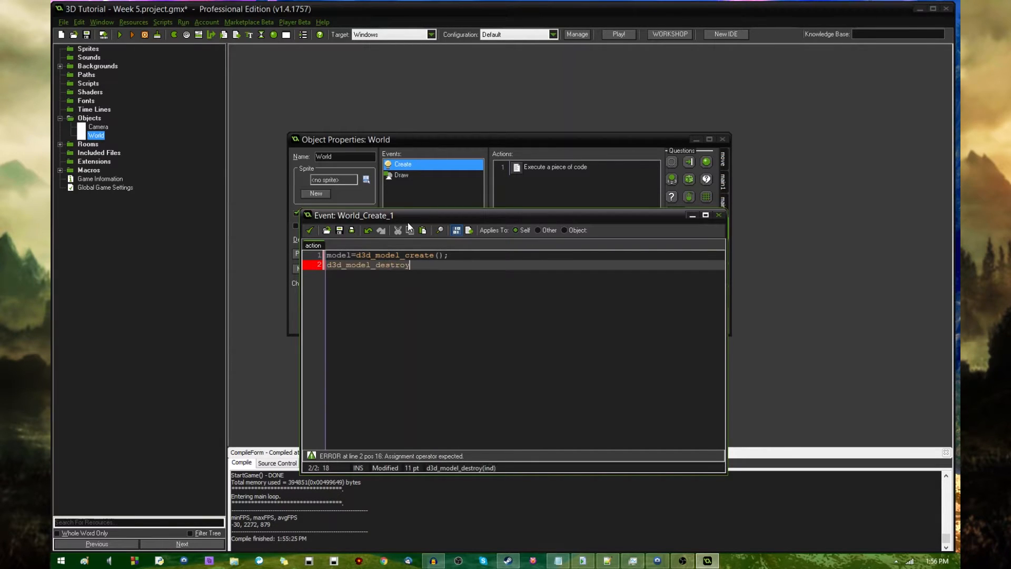
pyautogui.write('(model)')
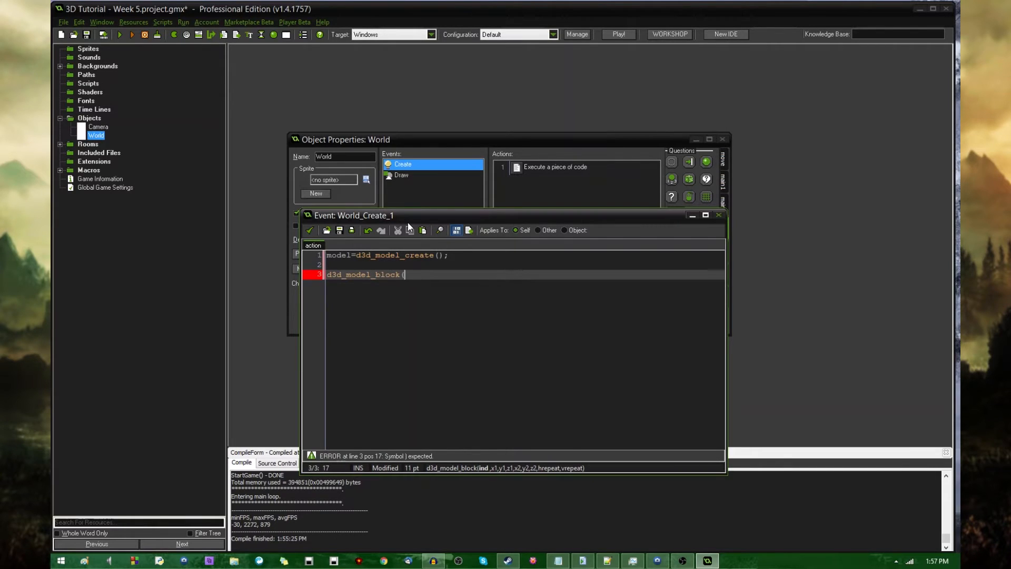
# Complete d3d_model_block(model, -10, -10, 0, 10, 10, 20, 1, 1); on line 3
pyautogui.write('model,')
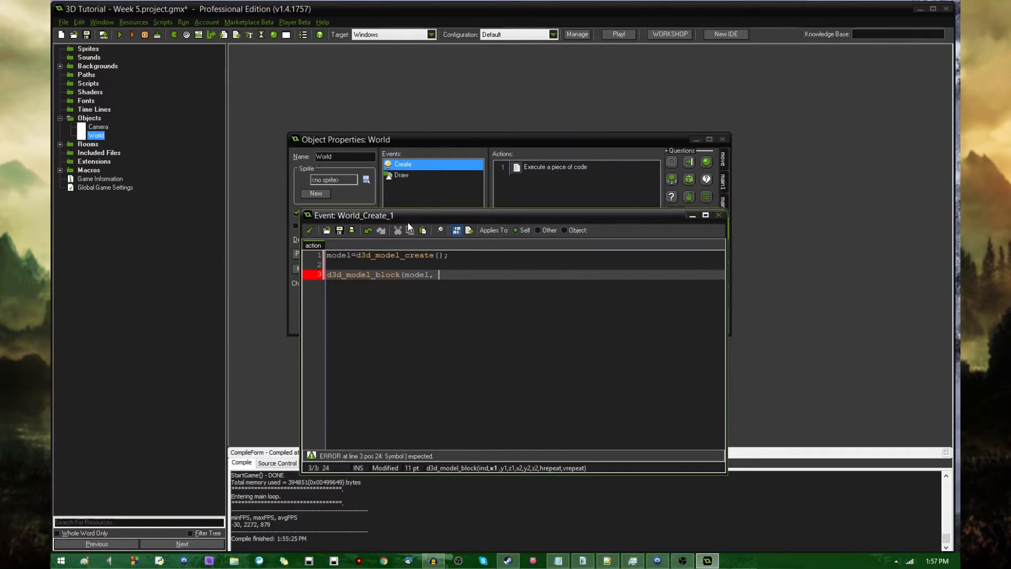
pyautogui.write('-10, -1')
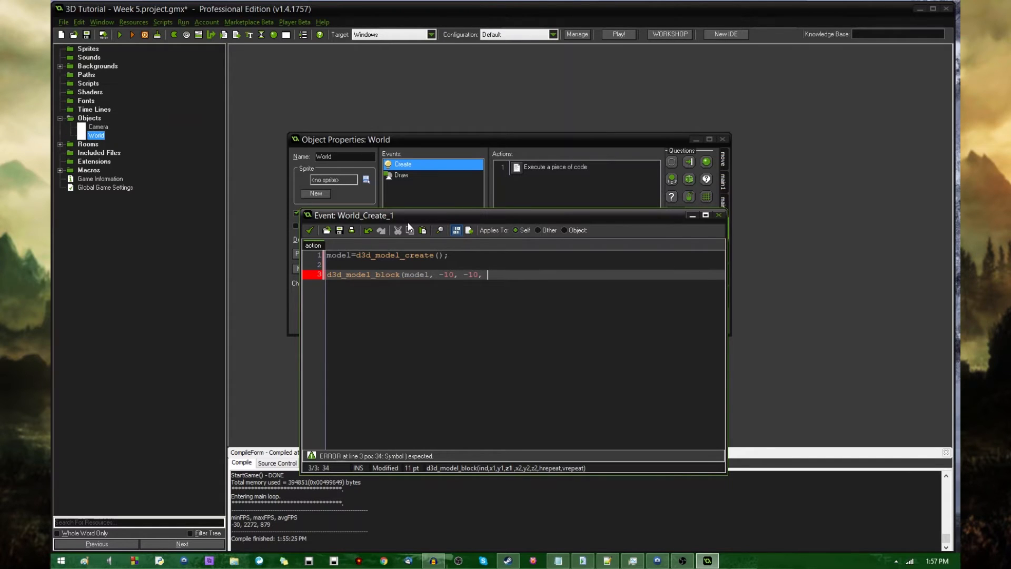
pyautogui.write('0,')
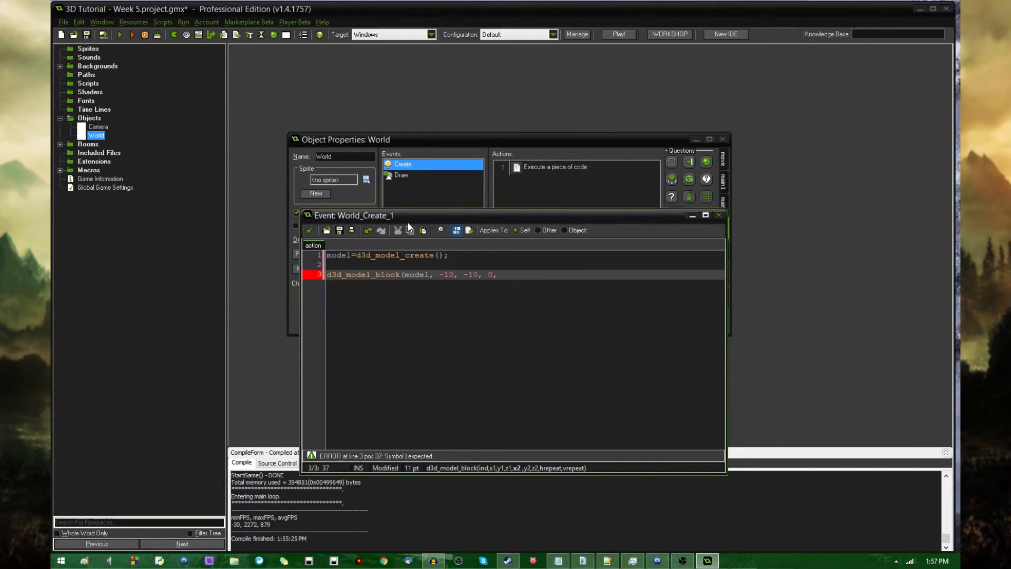
pyautogui.write('10, 10,')
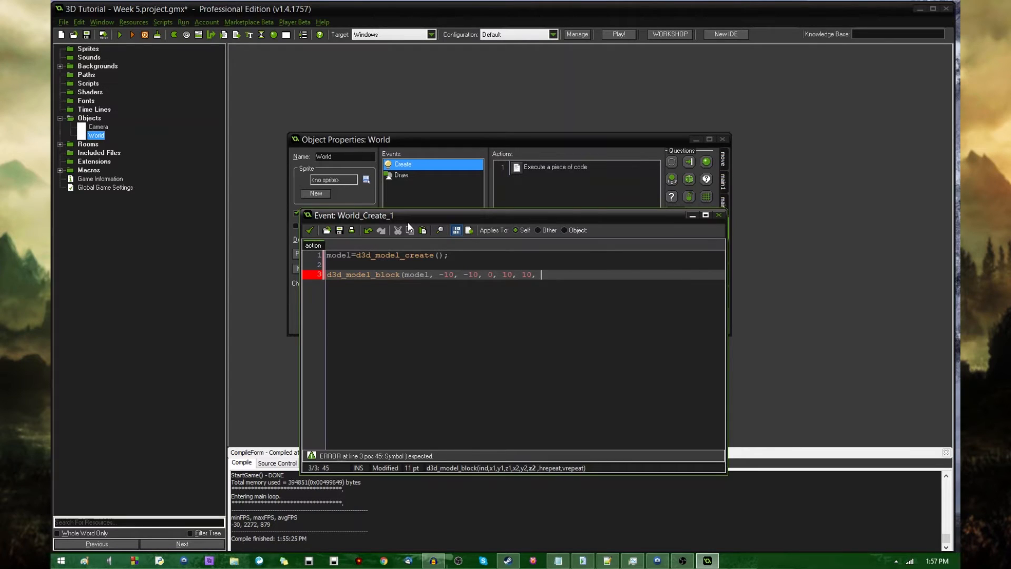
pyautogui.write('20,')
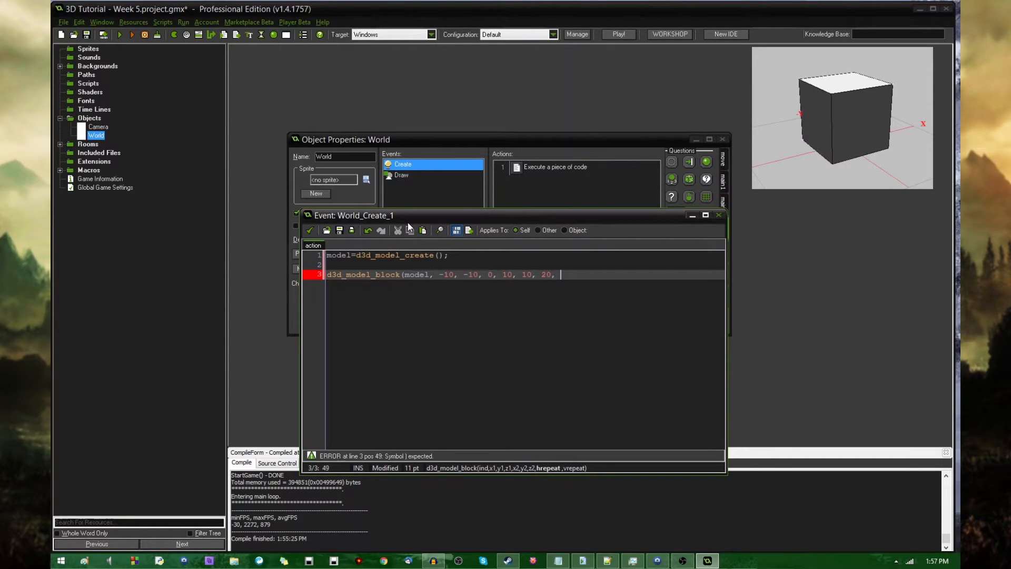
pyautogui.write('1')
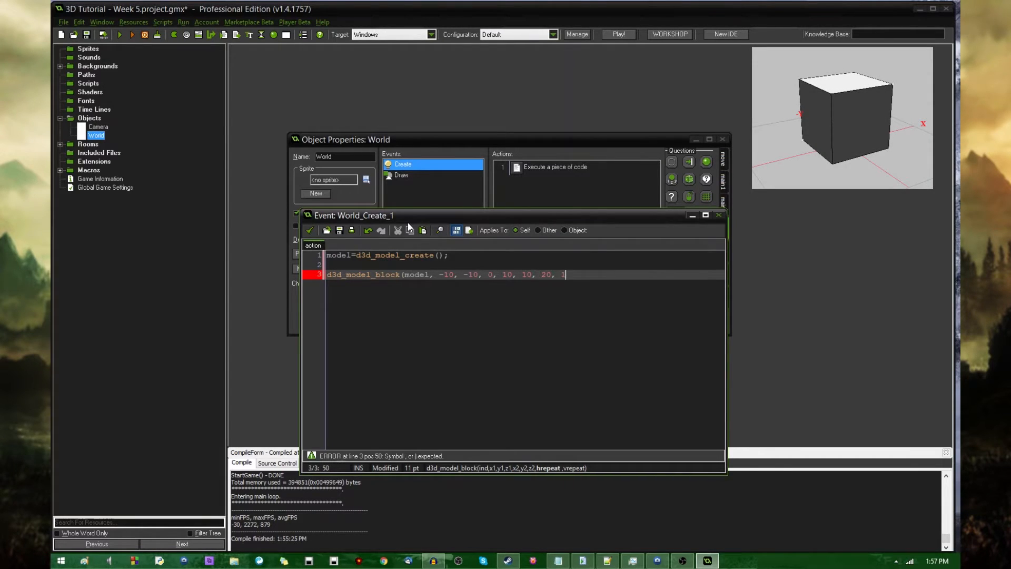
pyautogui.write(', 1);')
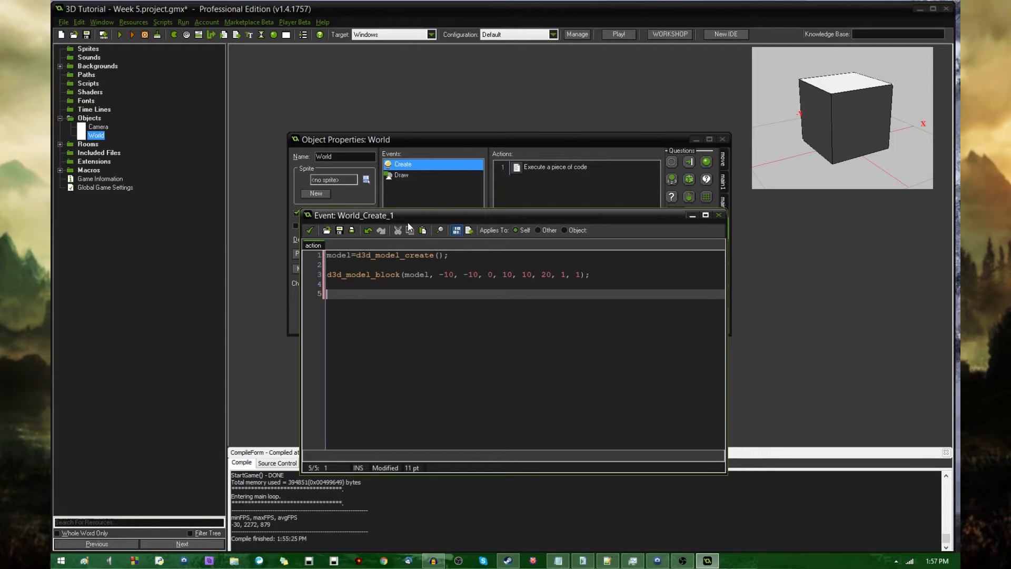
# Write d3d_model_cone(model, -10, -10, 20, 10, 10, 40, 1, 1, true, 12); on line 5
pyautogui.write('d3d_model')
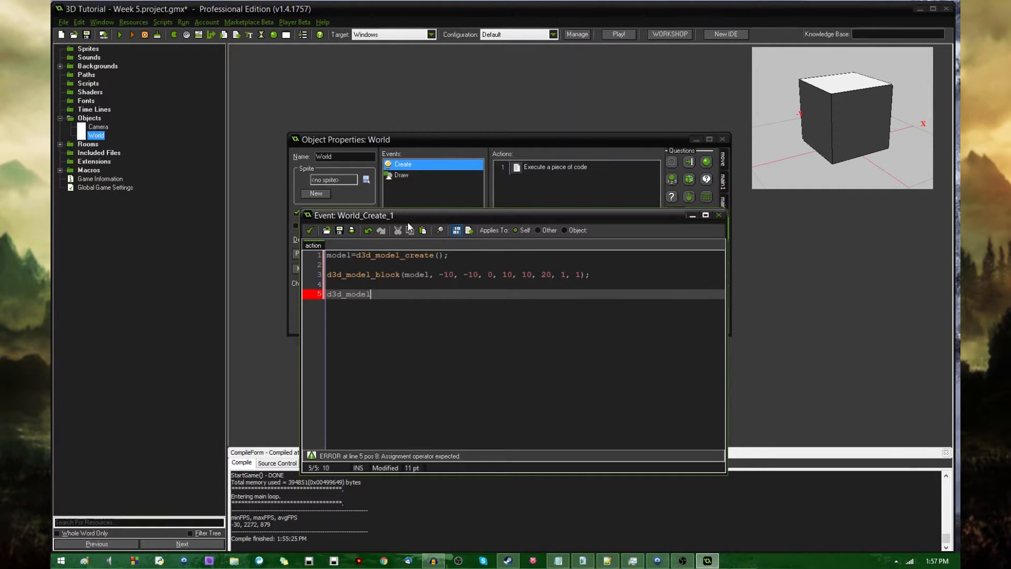
pyautogui.write('_cone')
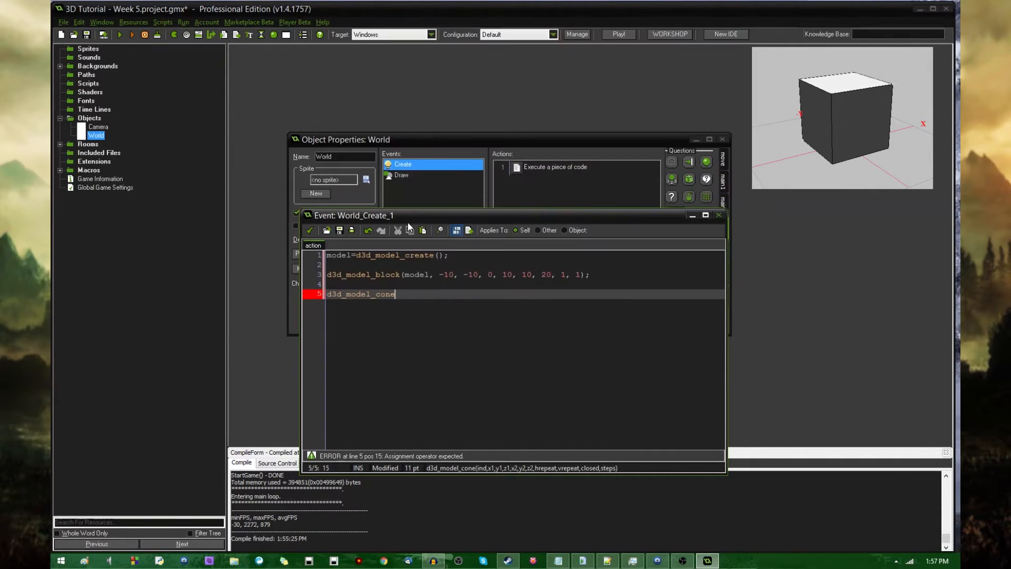
pyautogui.write('(-')
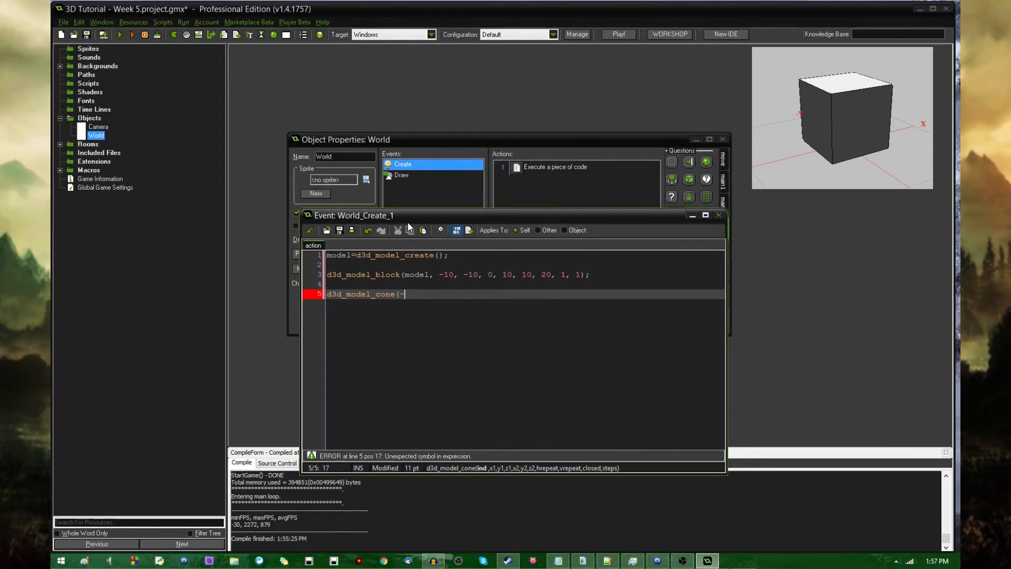
pyautogui.write('10, -10')
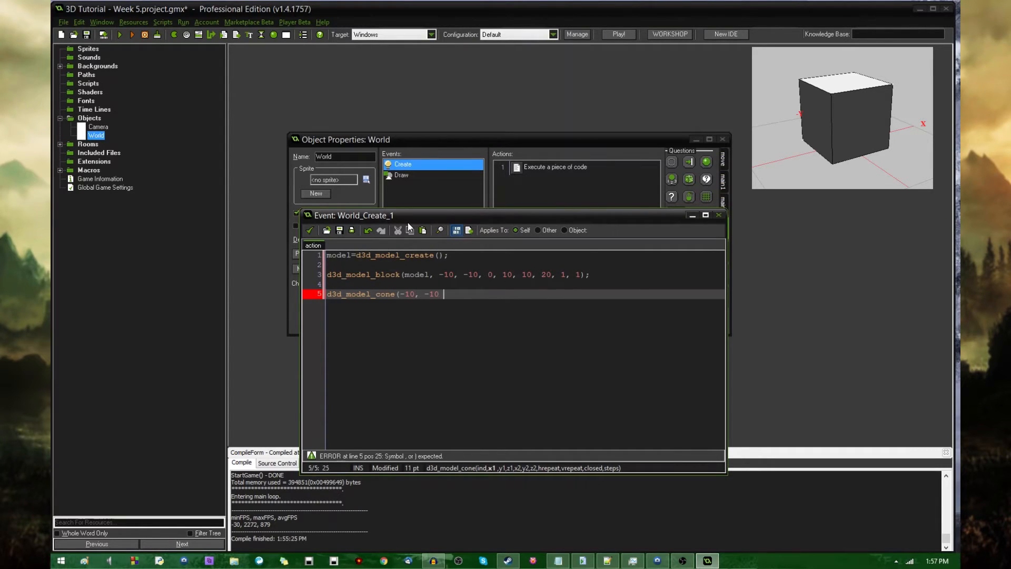
pyautogui.write('20')
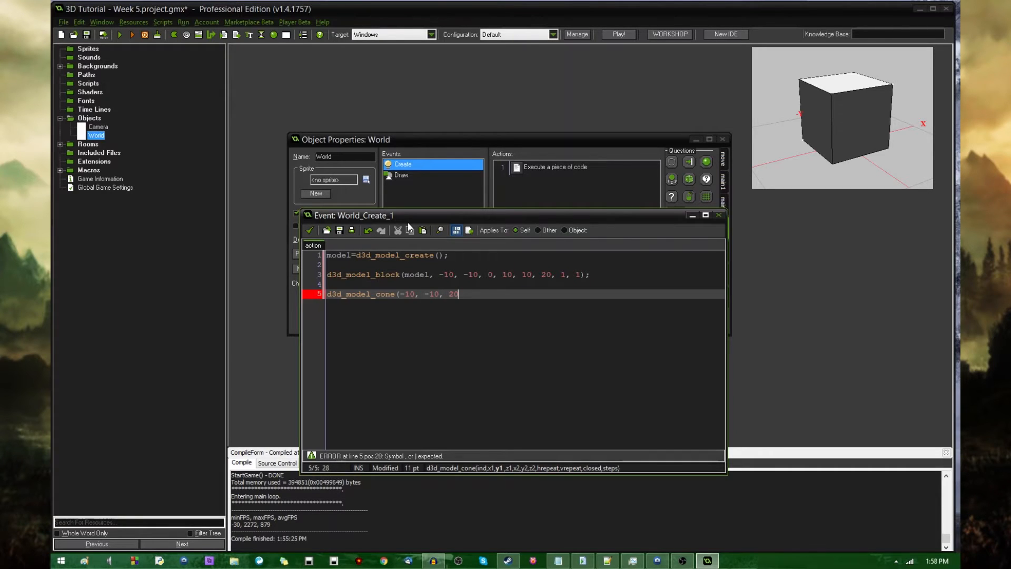
pyautogui.write(', 10, 10, 40')
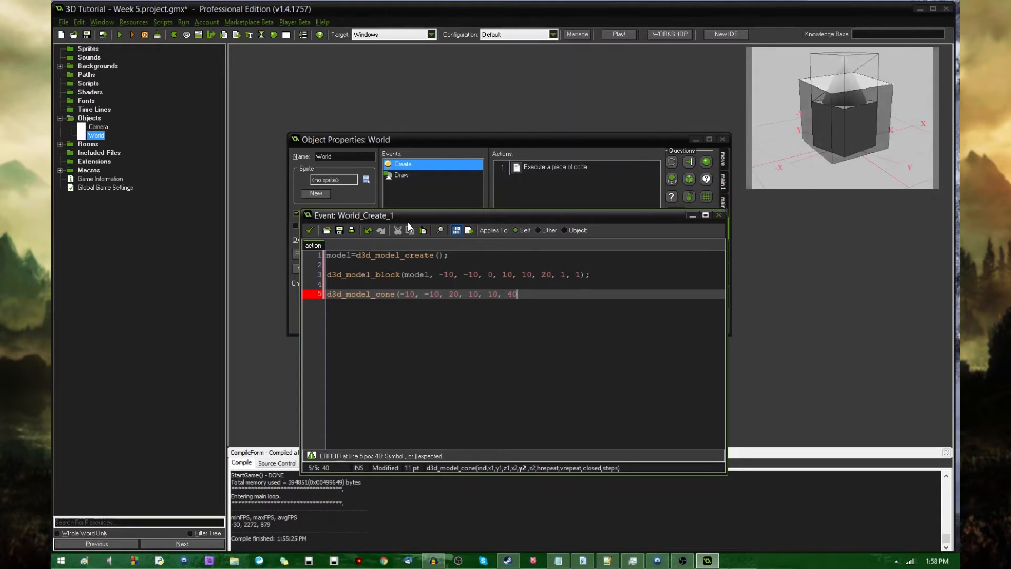
pyautogui.write(', 1,')
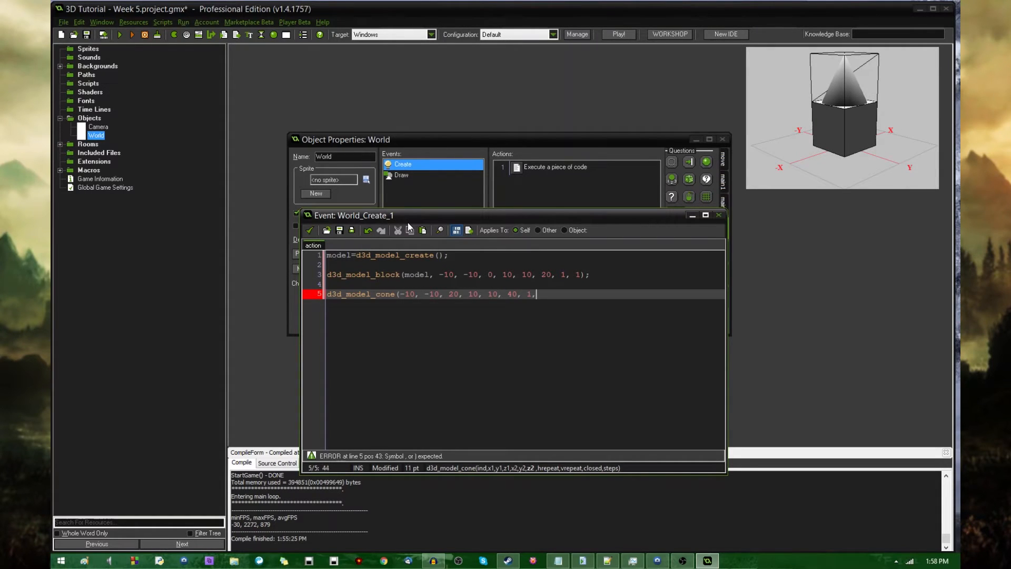
pyautogui.write('1,')
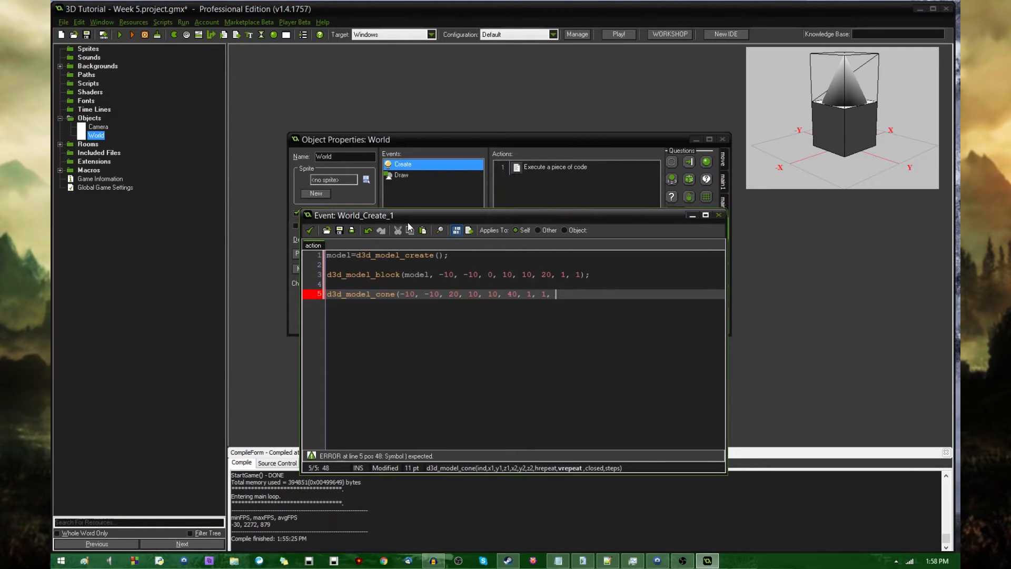
pyautogui.write('true')
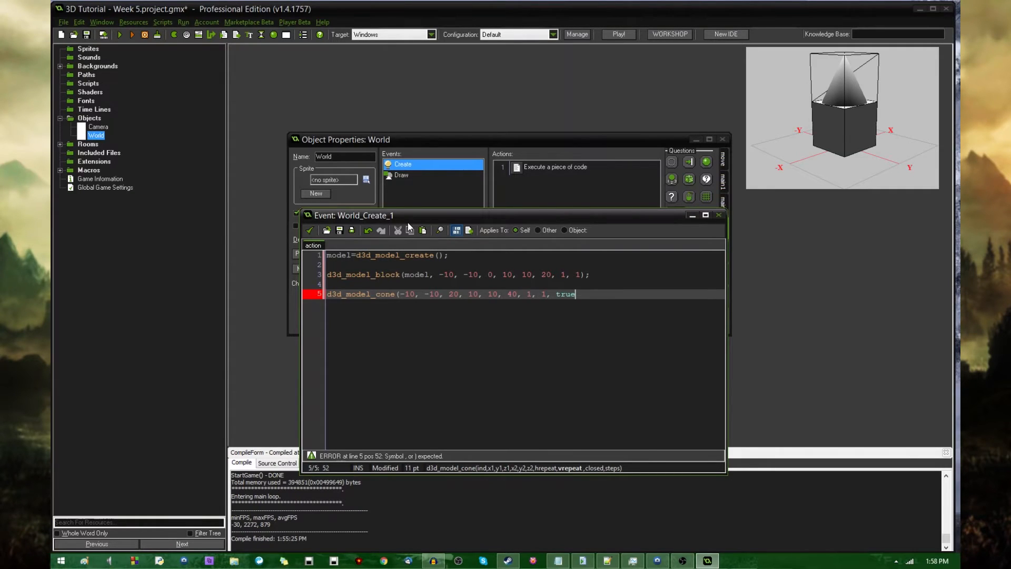
pyautogui.write(', 12);')
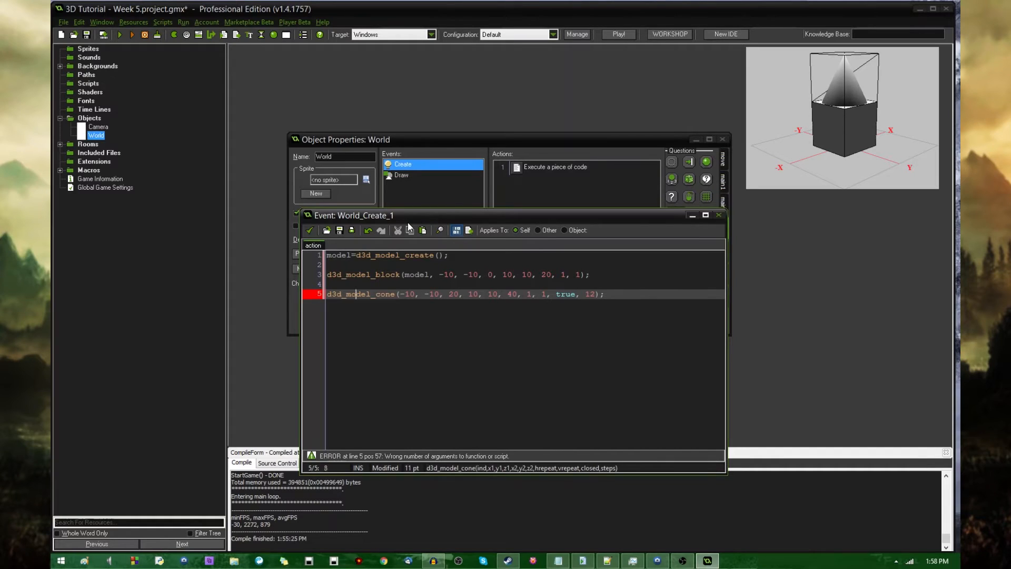
pyautogui.click(398, 294)
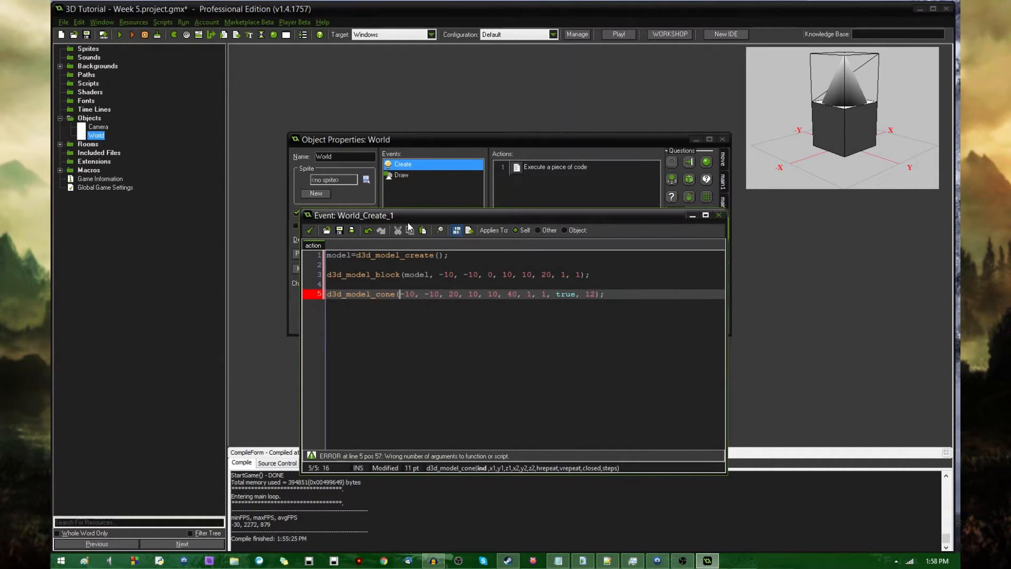
pyautogui.write('model,')
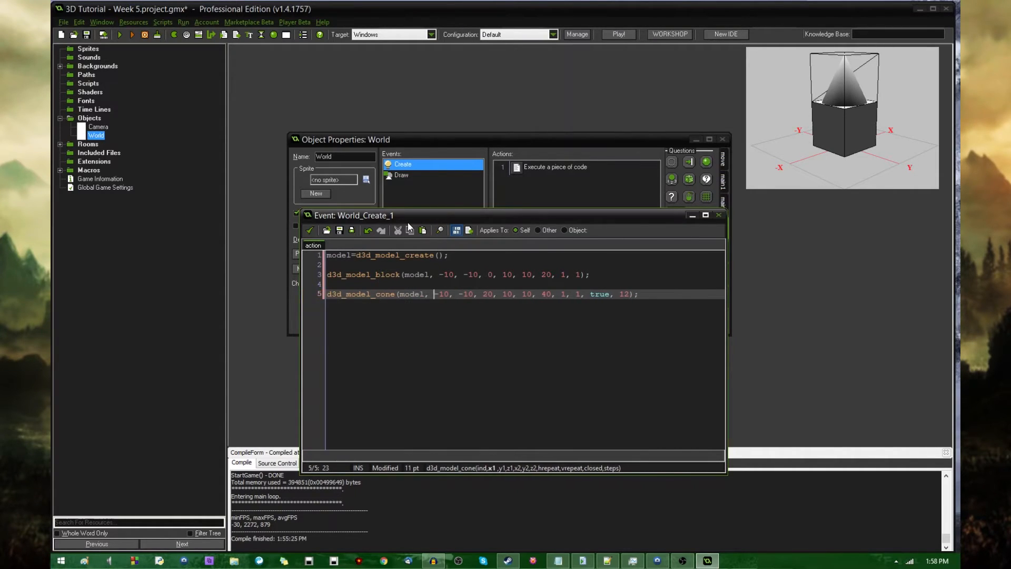
pyautogui.moveTo(448, 179)
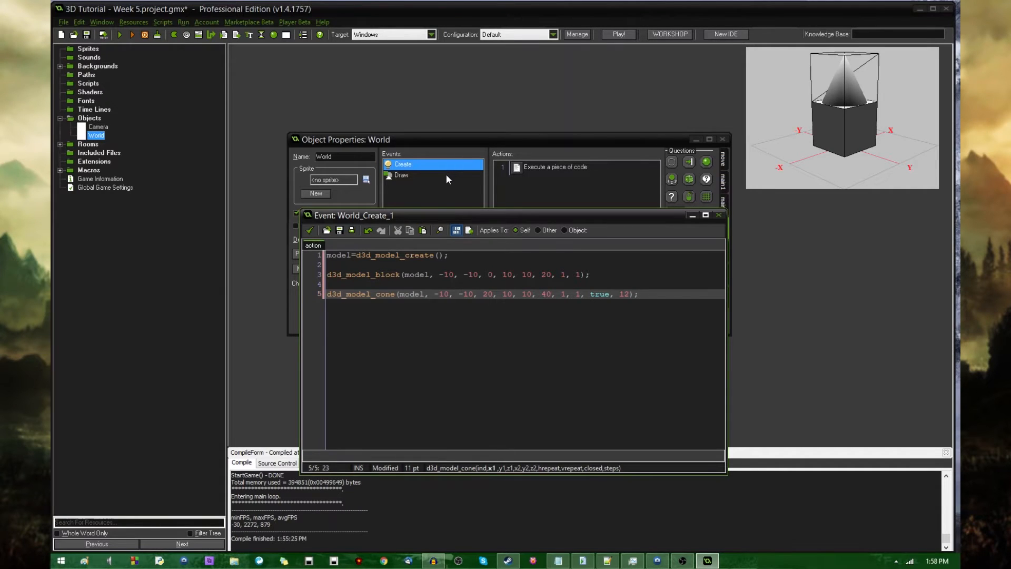
# In World's Draw code write d3d_model_draw(model, 500, 500, 0, background_get_texture(back_wood));
pyautogui.doubleClick(400, 175)
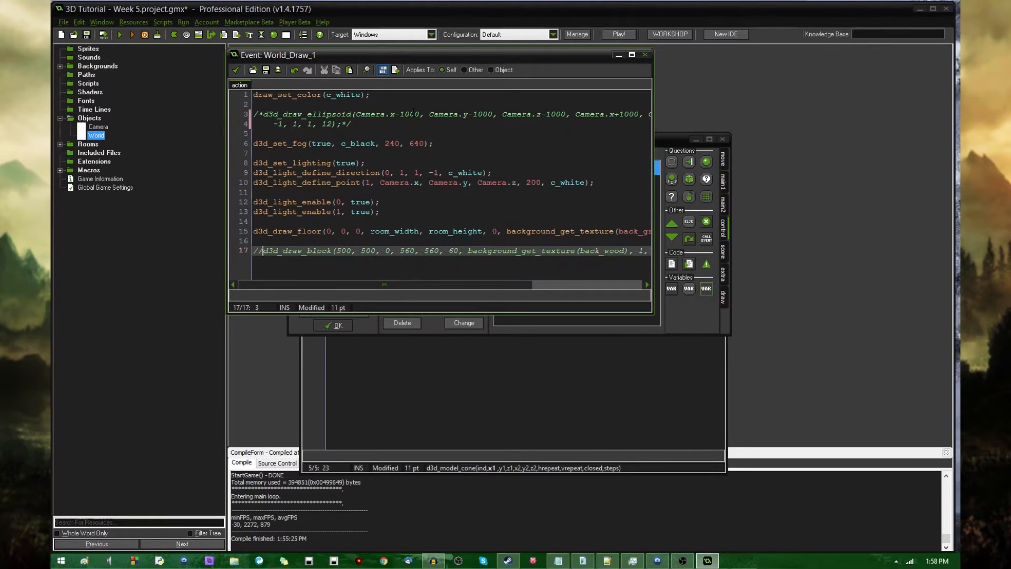
pyautogui.write('d3d_m')
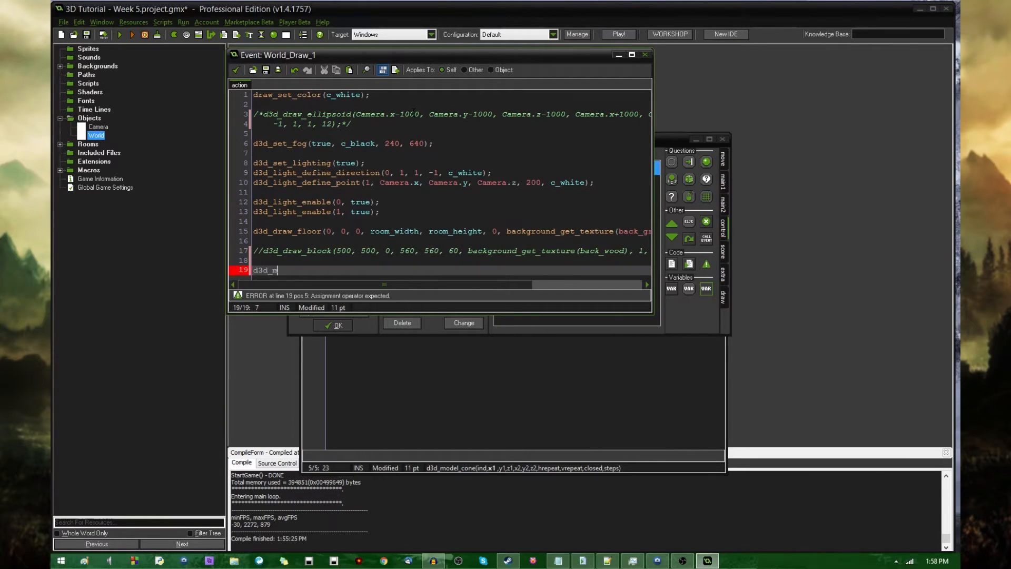
pyautogui.write('odel_draw();')
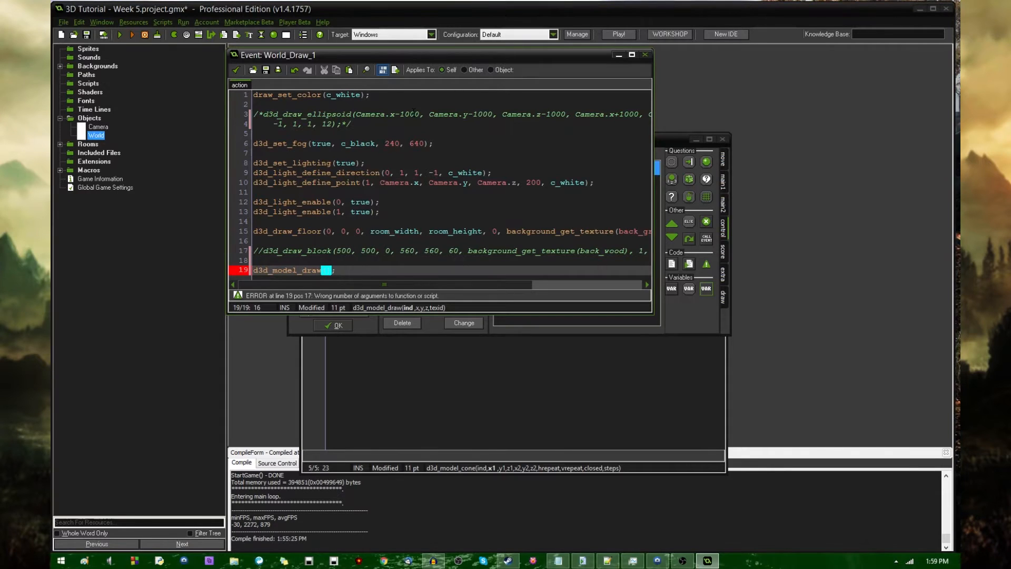
pyautogui.write('(model,')
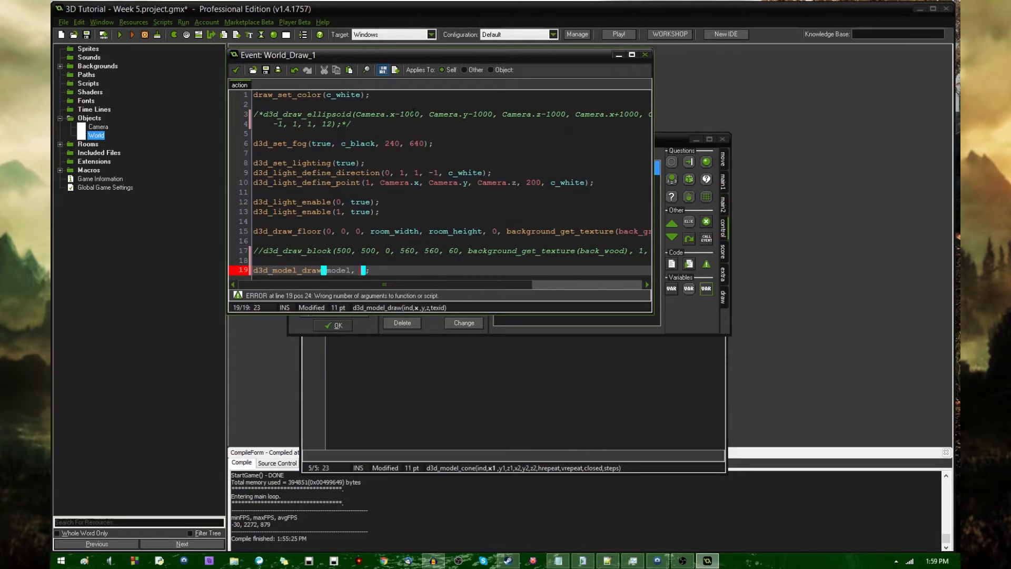
pyautogui.write('500, 500')
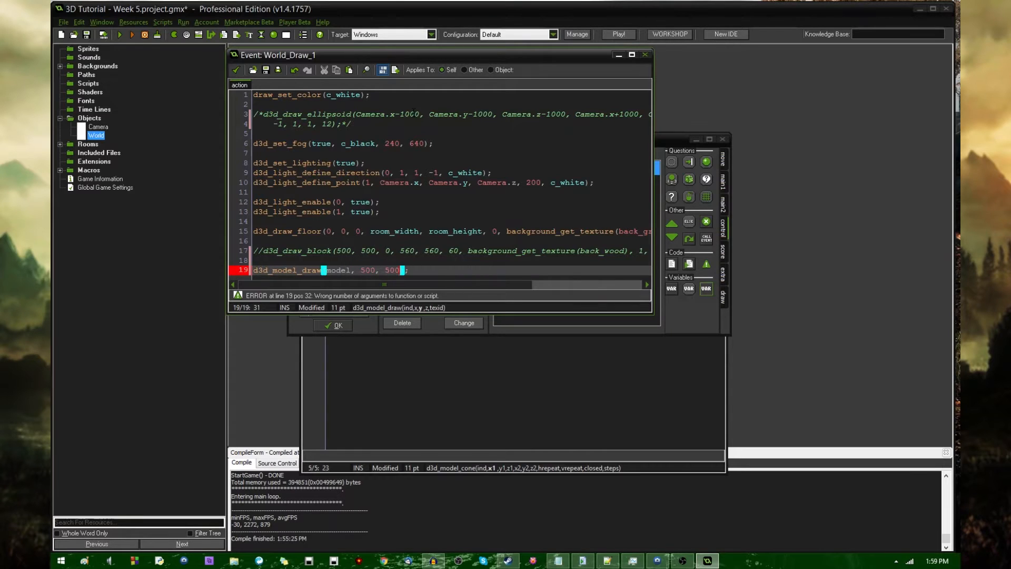
pyautogui.write(', 0,')
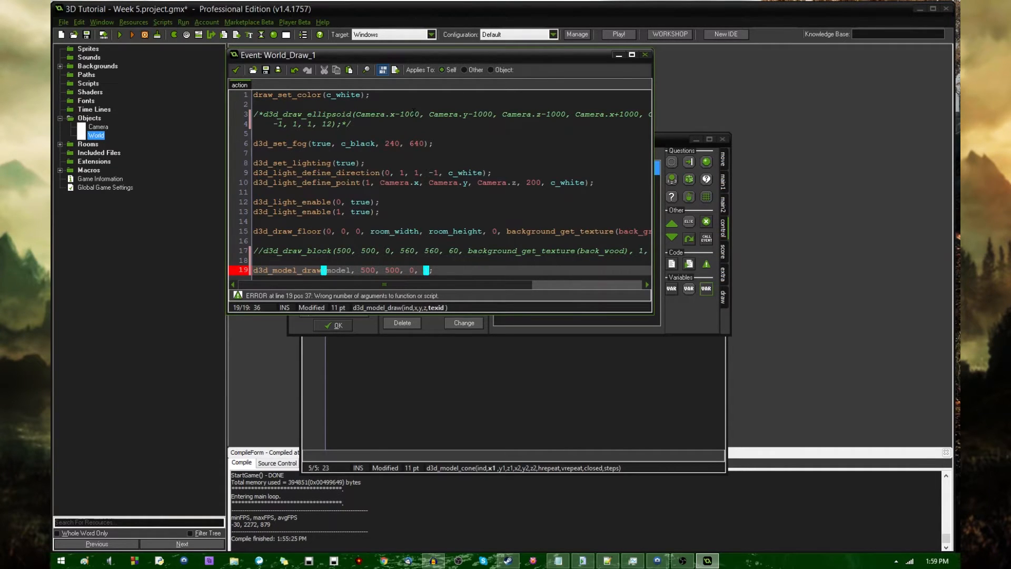
pyautogui.write('background_get_texture(back_wood')
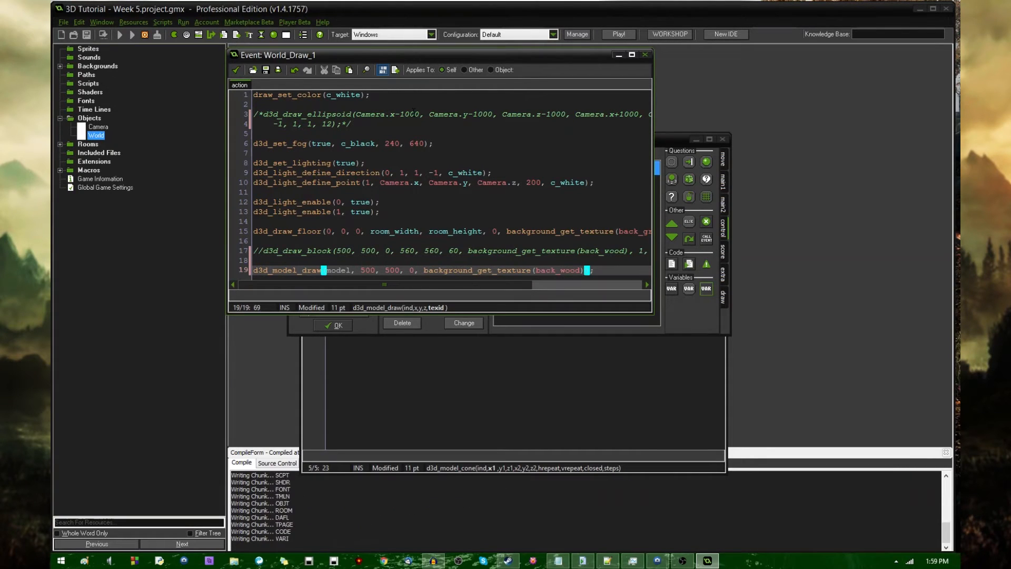
pyautogui.click(616, 35)
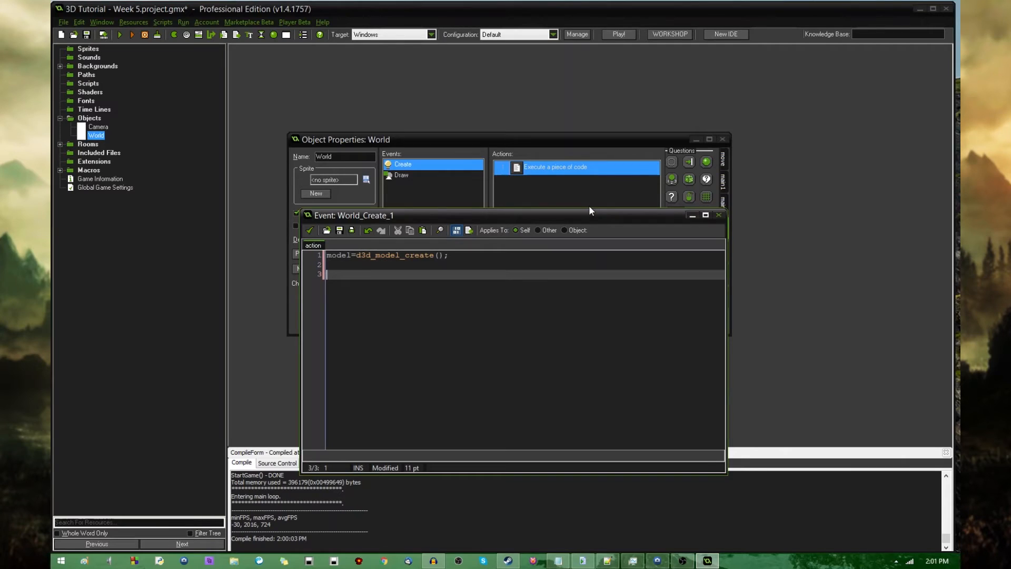
# Replace the block and cone lines with the start of d3d_model_primitive_begin(model, on line 3
pyautogui.write('d3d_model+_')
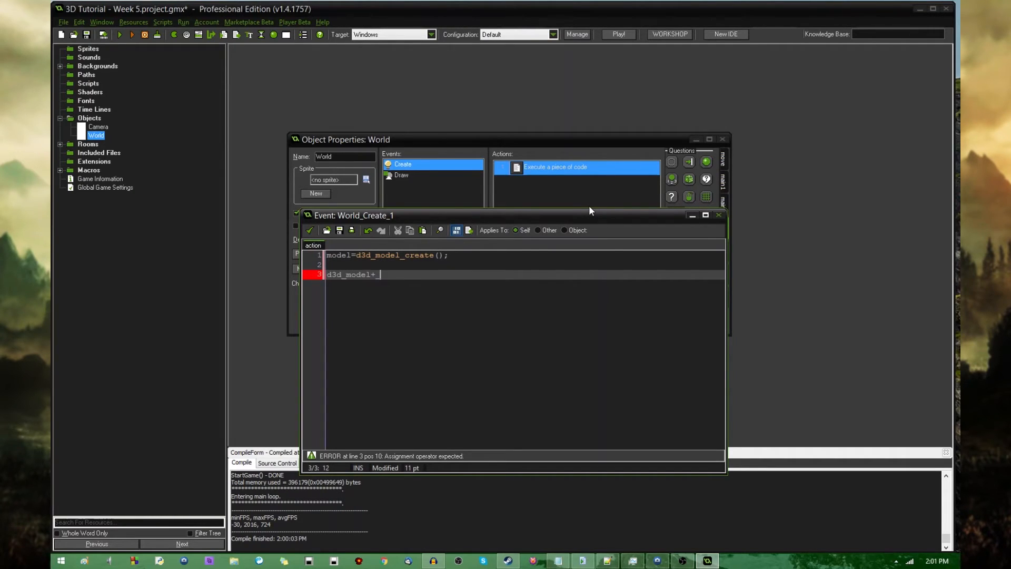
pyautogui.press('Backspace')
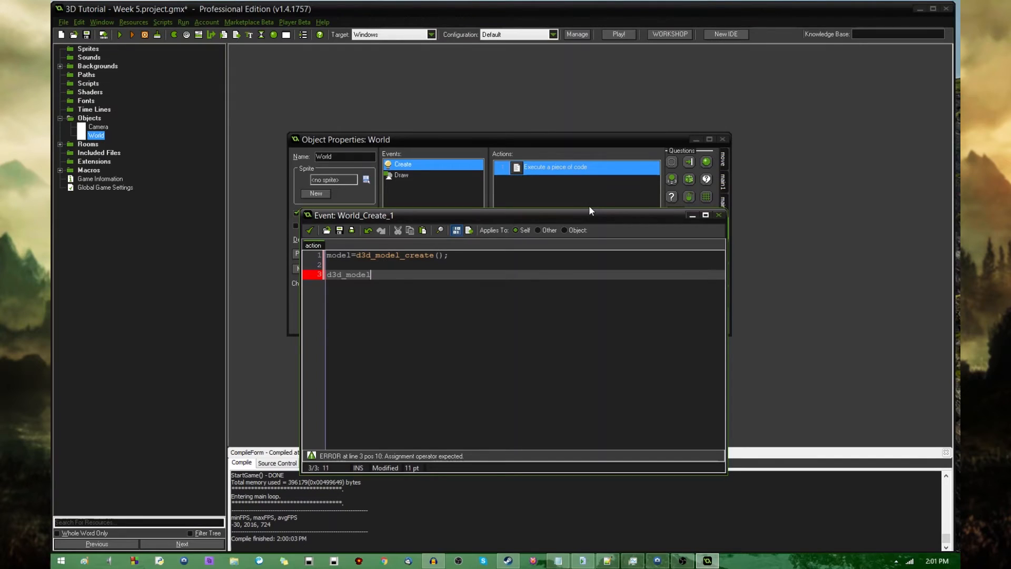
pyautogui.write('_primitive_begin(')
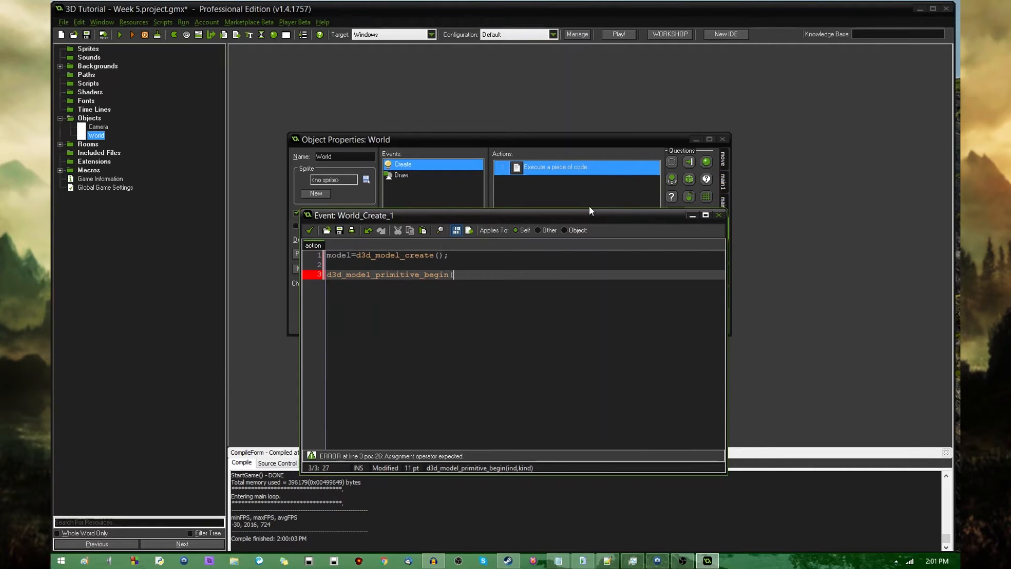
pyautogui.write('model,')
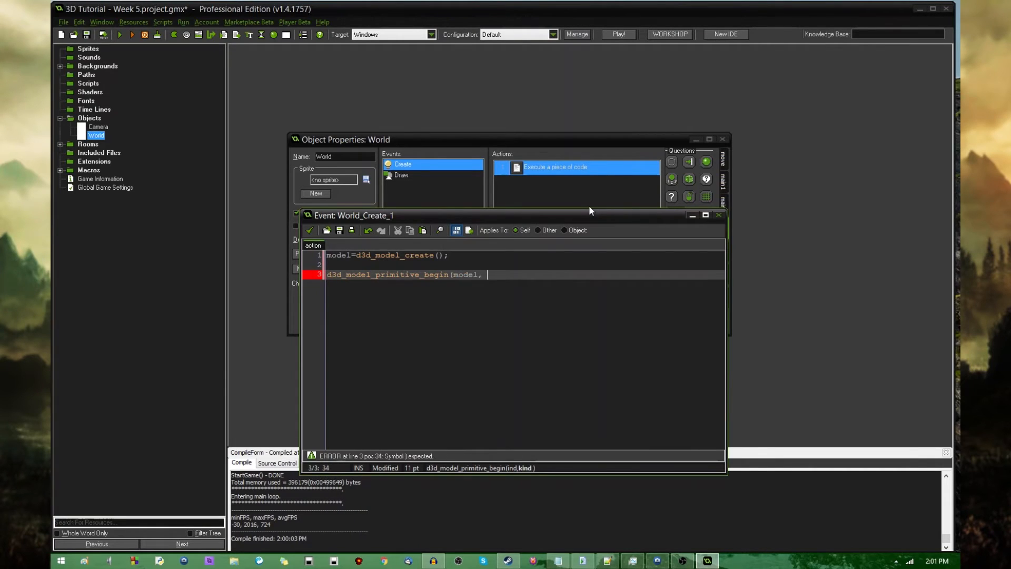
pyautogui.write('pr')
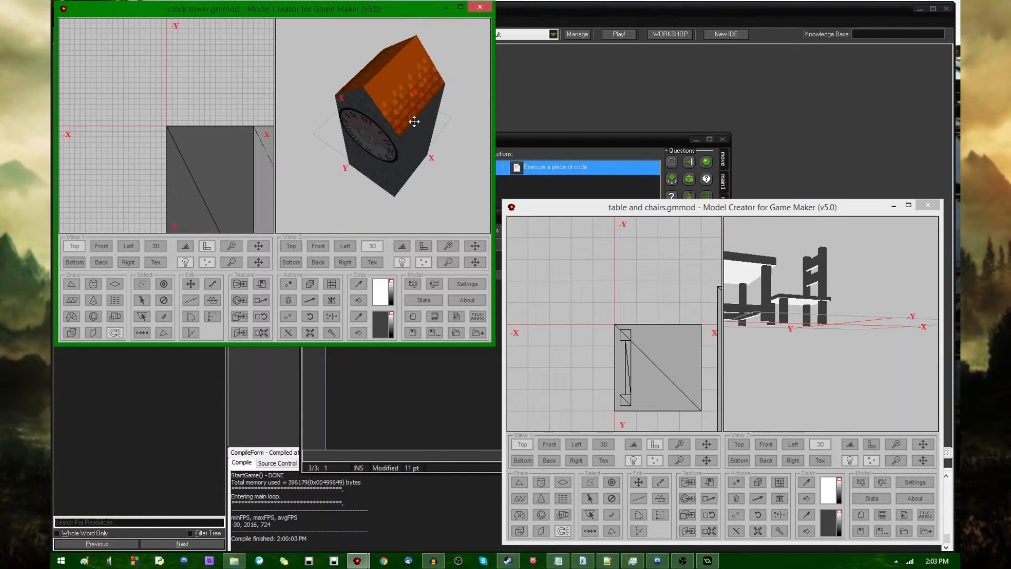
# Orbit the clock tower model in Model Creator to view another side
pyautogui.moveTo(415, 122); pyautogui.dragTo(413, 116)
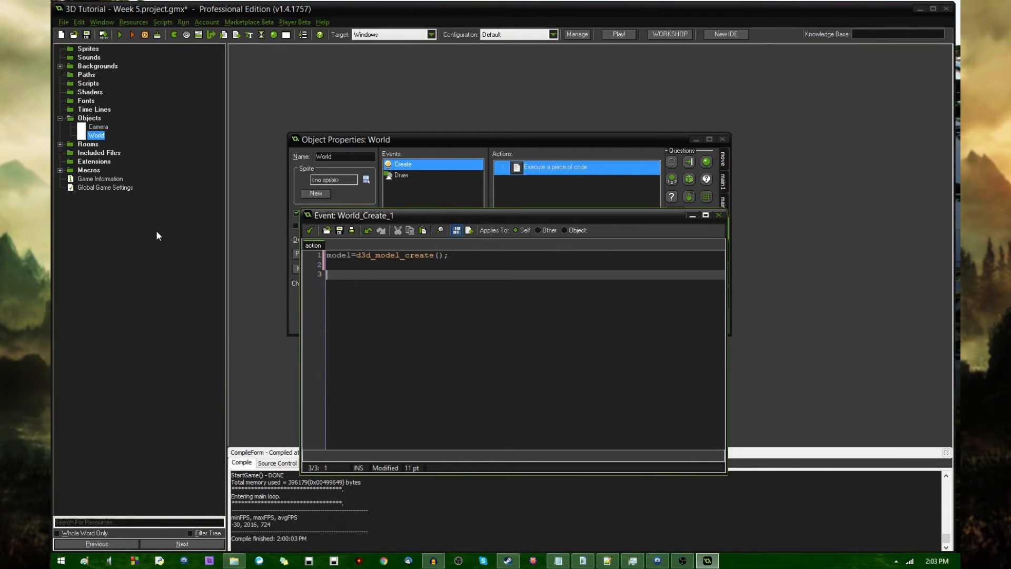
# Add clock tower.gmmod and table and chairs.gmmod to the project's Included Files
pyautogui.click(99, 152)
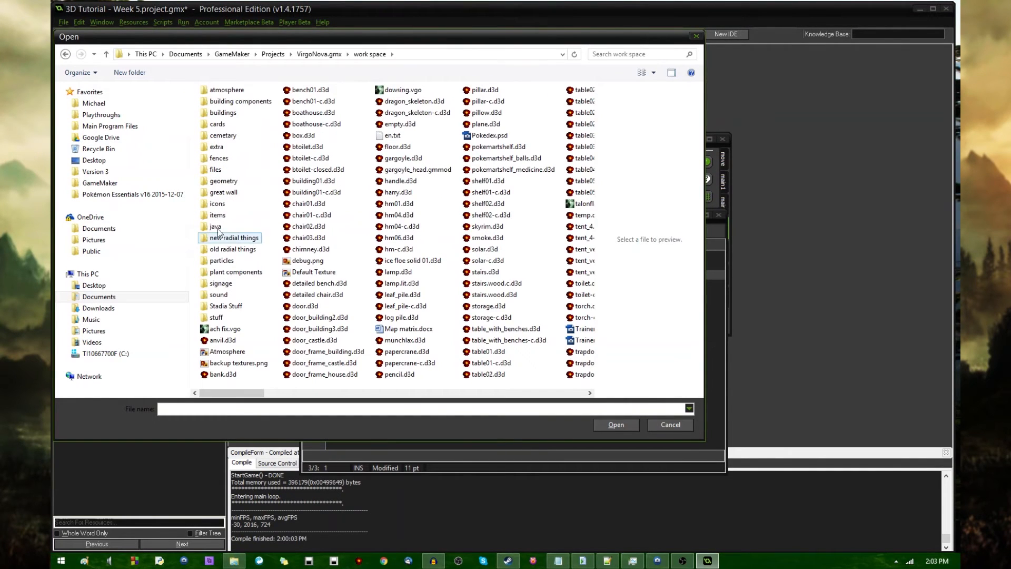
pyautogui.doubleClick(200, 169)
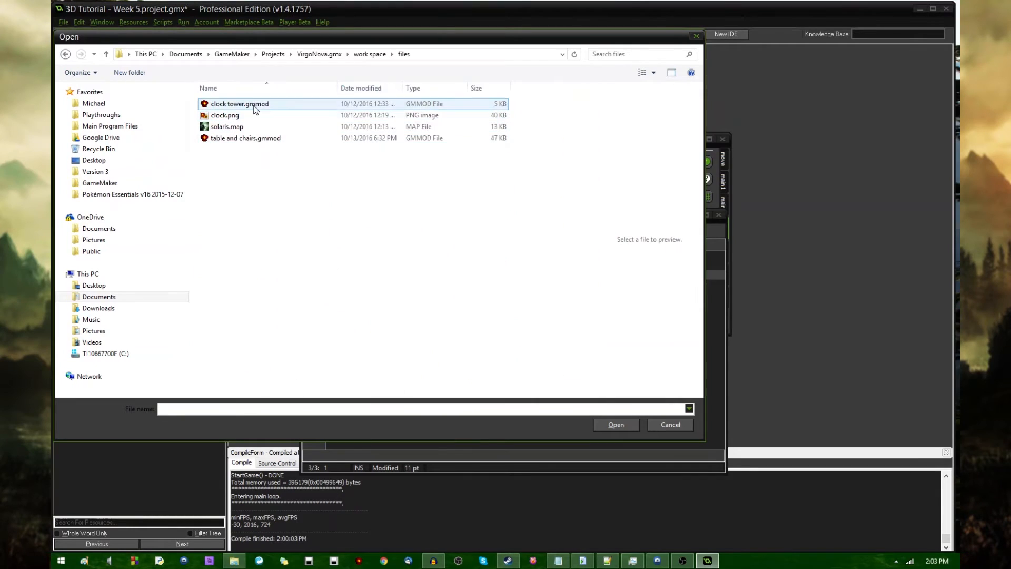
pyautogui.click(245, 138)
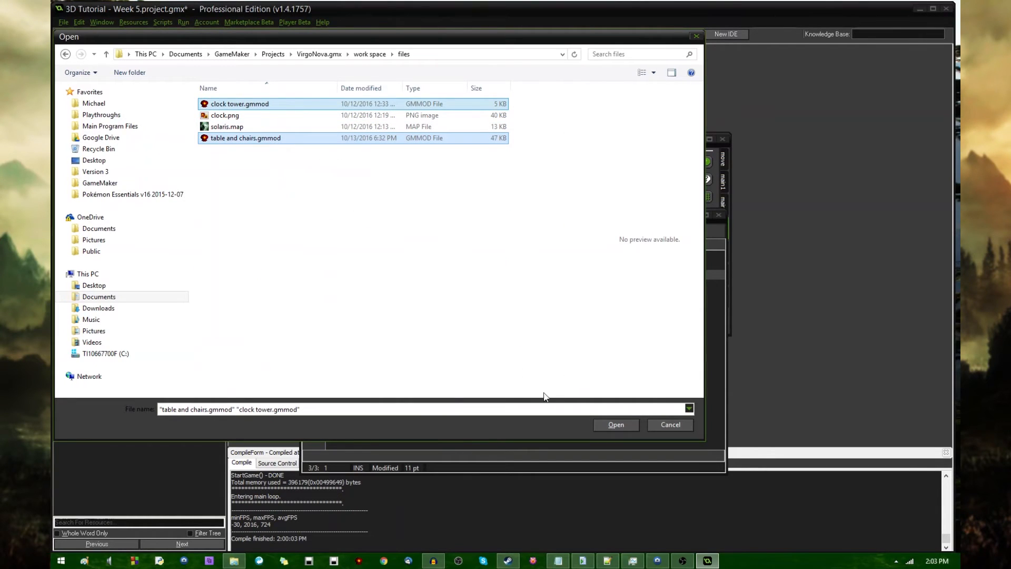
pyautogui.click(617, 424)
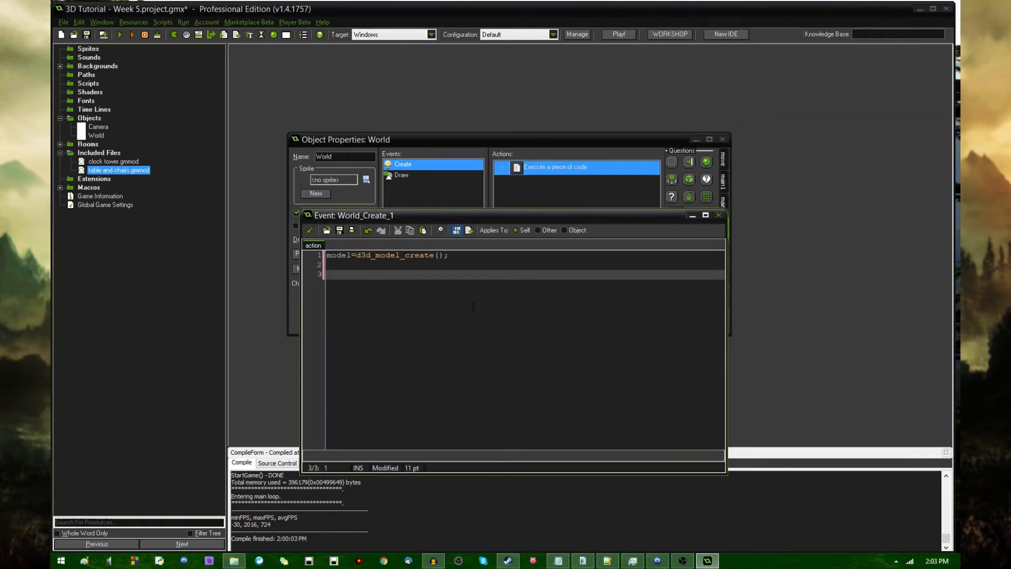
# Write d3d_model_load(model, "table and chairs.gmmod"); on line 3 of the World Create code
pyautogui.write('d3d_model_load')
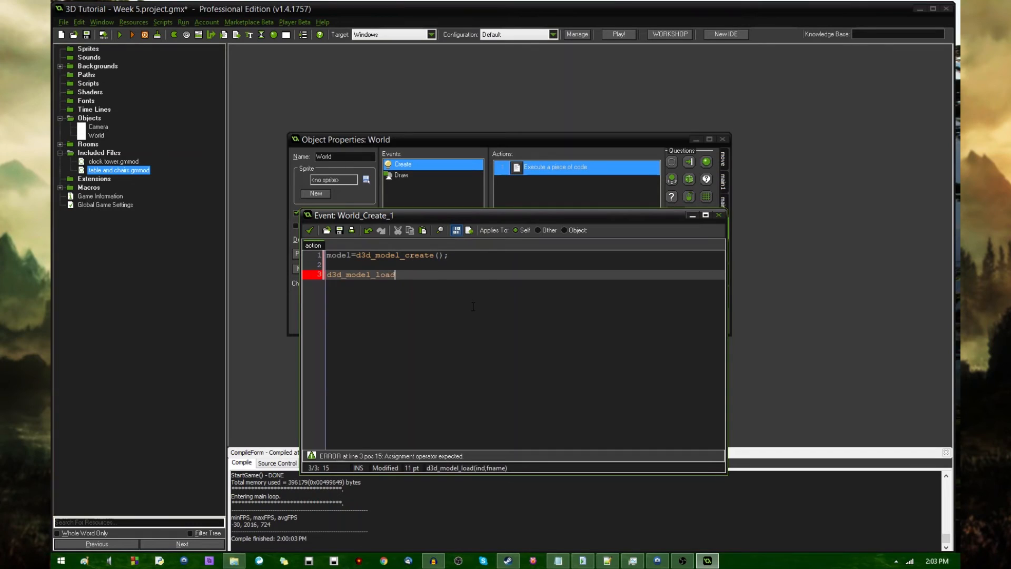
pyautogui.write('(')
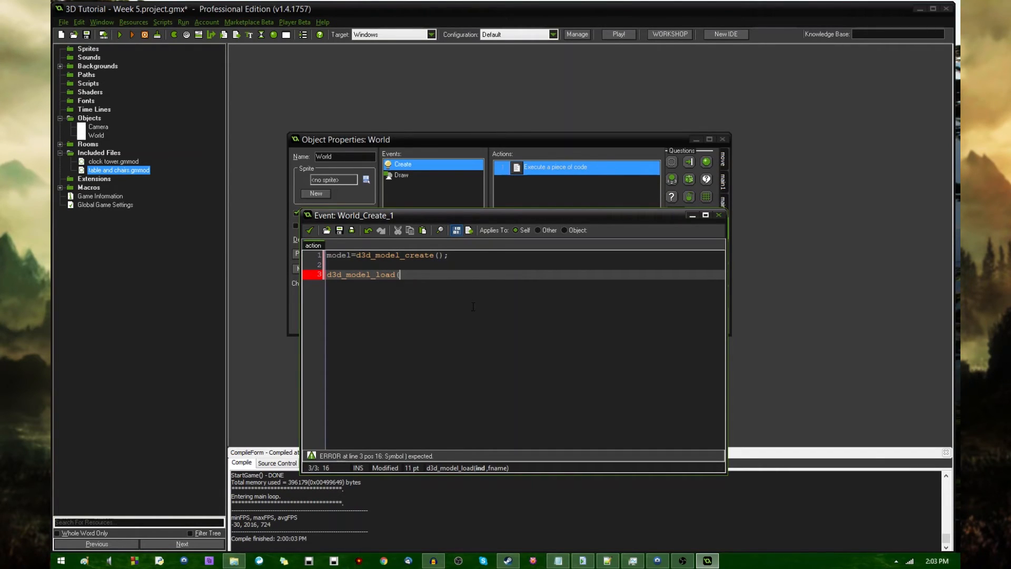
pyautogui.write('model,')
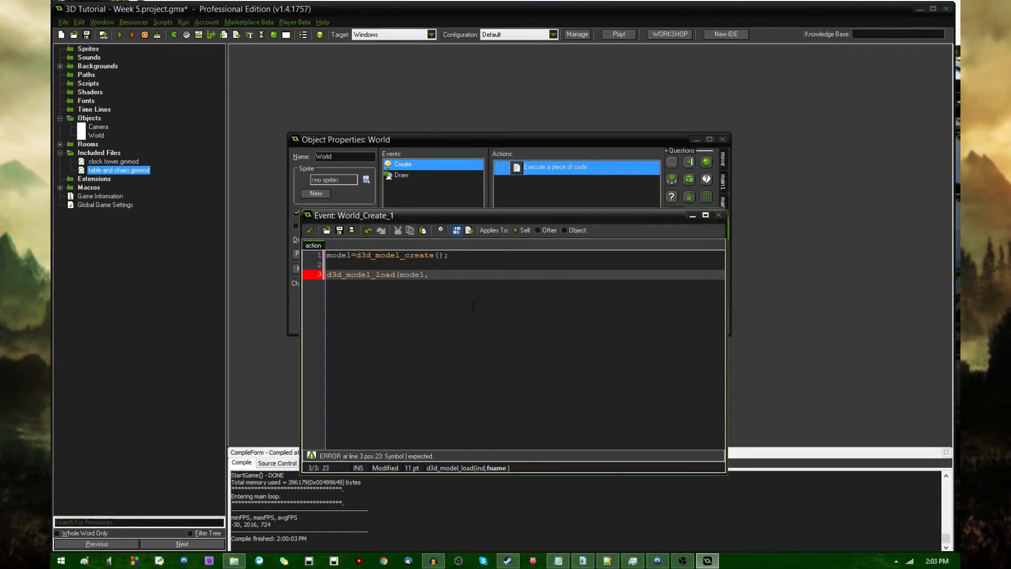
pyautogui.write('"')
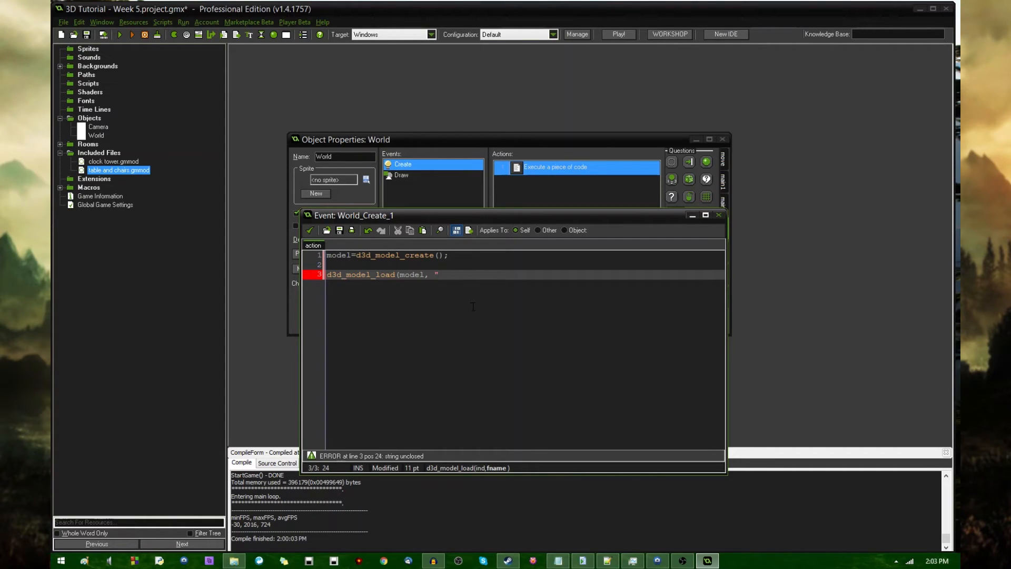
pyautogui.write('table and cha')
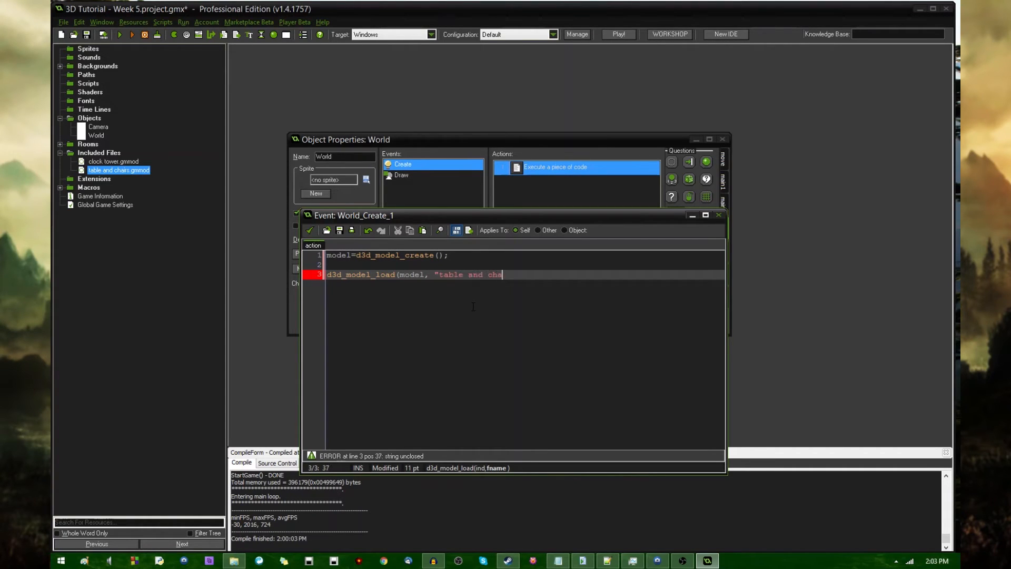
pyautogui.write('irs.gmmod"')
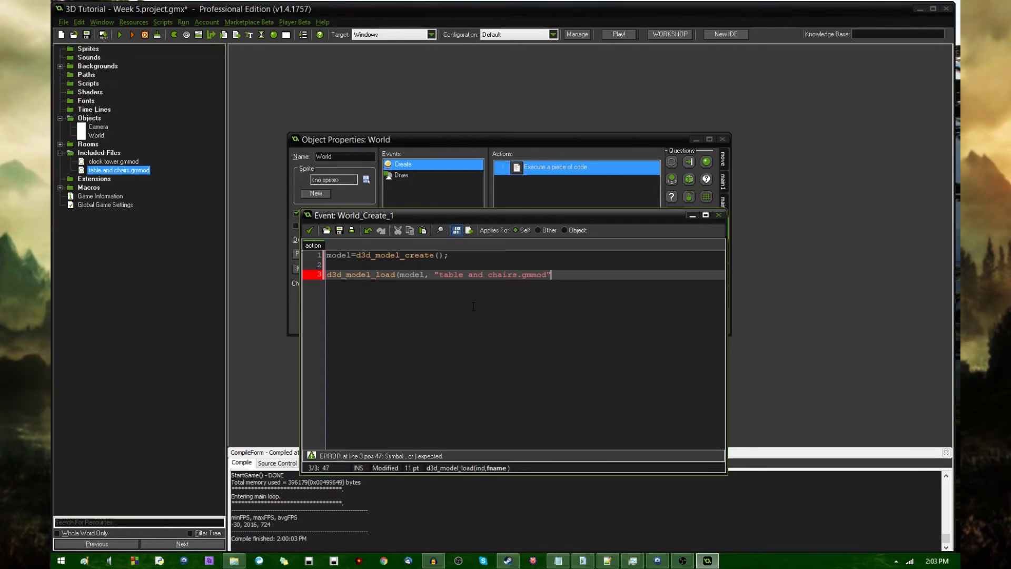
pyautogui.write(';')
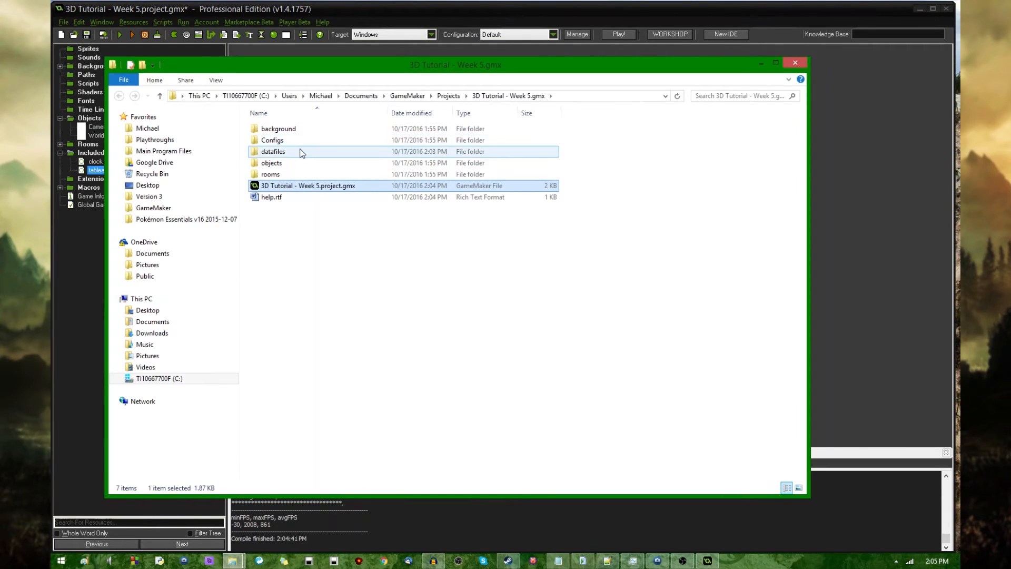
# Rename the datafiles folder's model files to clocktower.gmmod and tableandchairs.gmmod
pyautogui.doubleClick(273, 152)
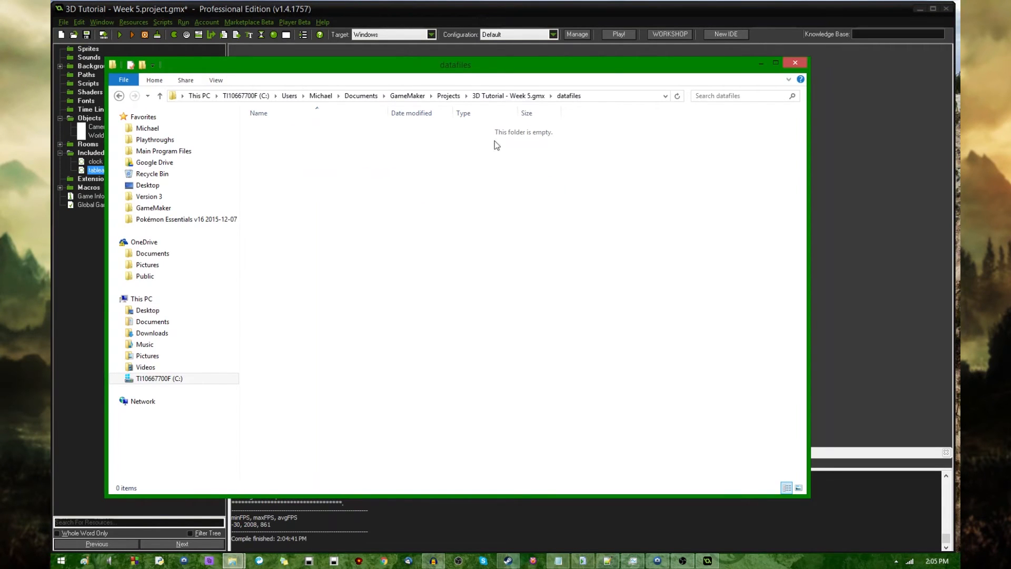
pyautogui.click(147, 94)
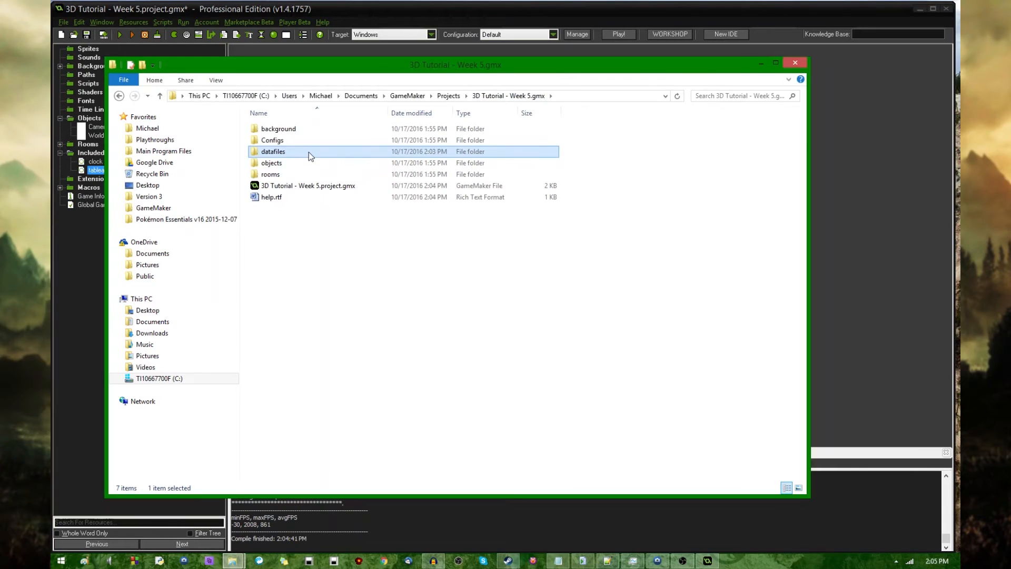
pyautogui.doubleClick(276, 152)
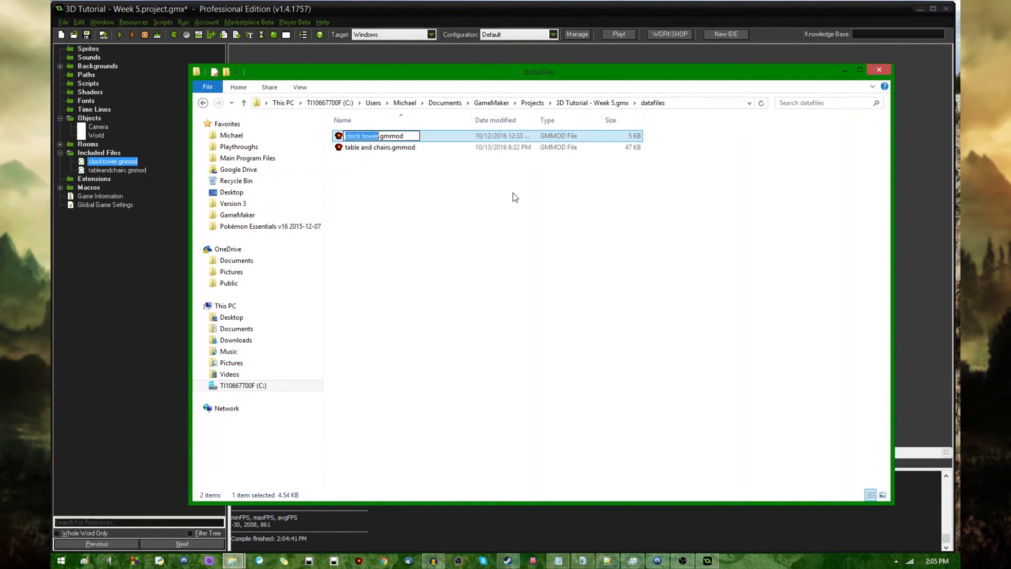
pyautogui.click(380, 146)
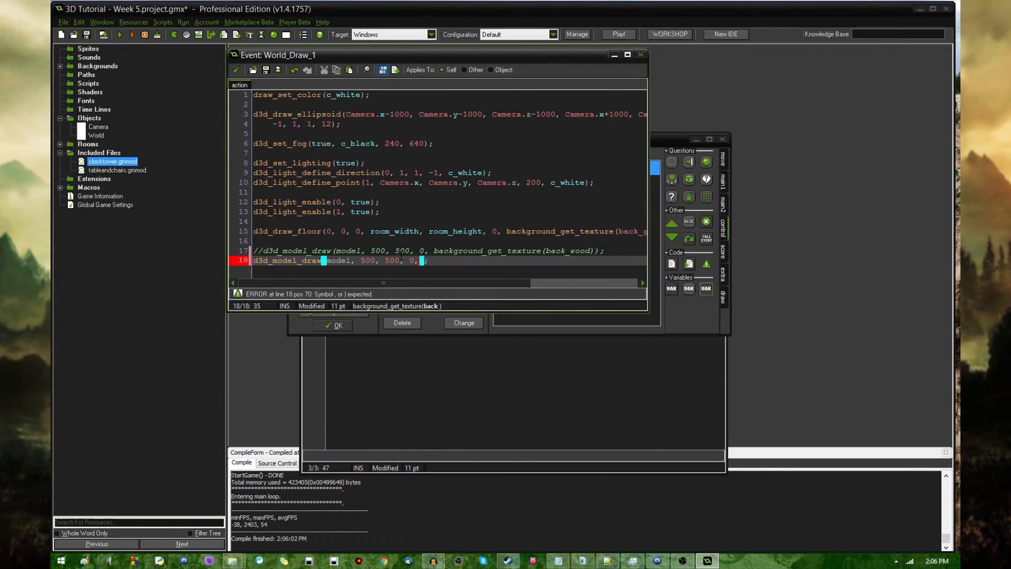
# Draw the model untextured with d3d_model_draw(model, 500, 500, 0, -1) and load tableandchairs.gmmod
pyautogui.write('-1')
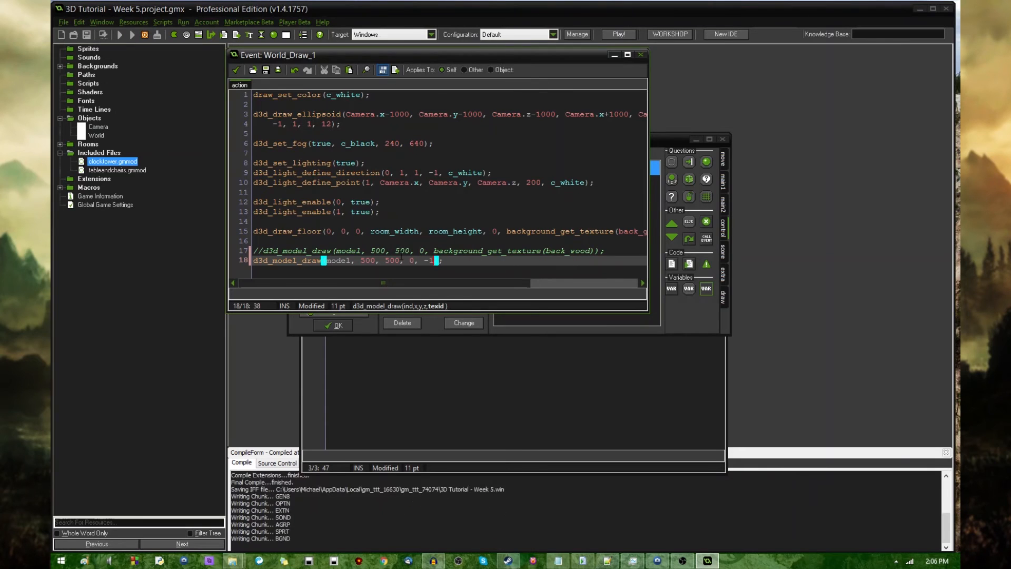
pyautogui.click(108, 33)
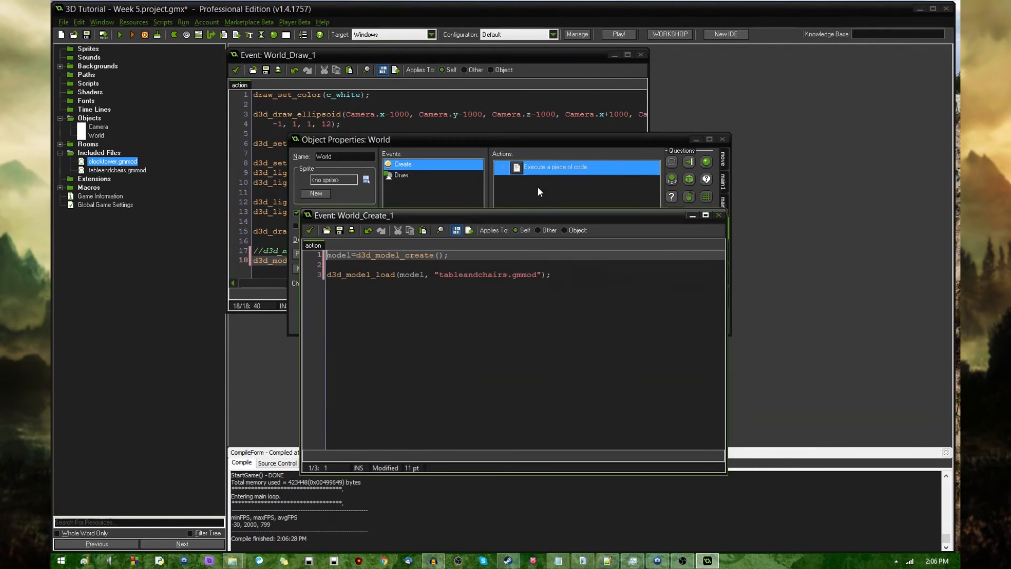
pyautogui.doubleClick(472, 274)
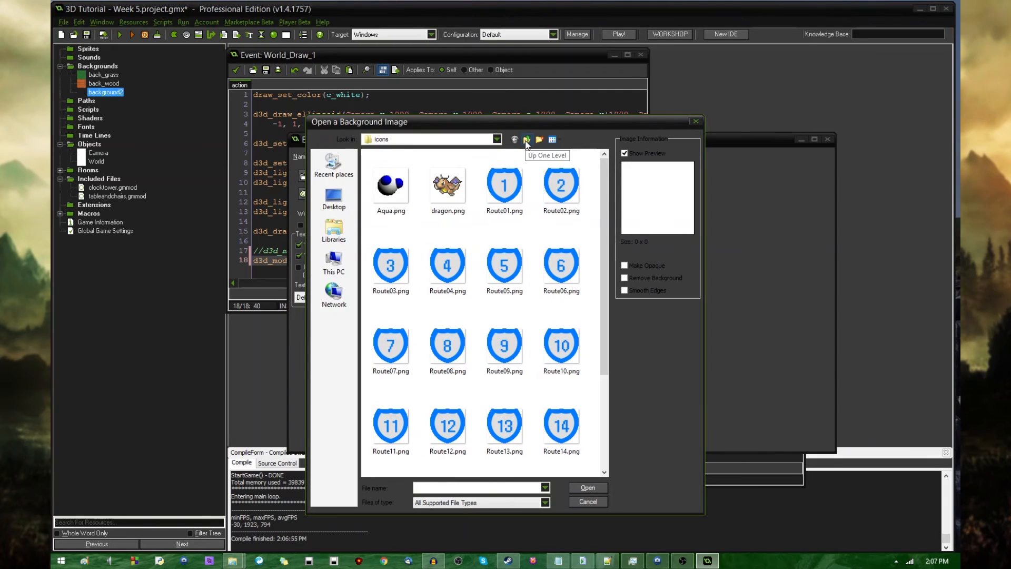
# Load clock.png into the new background and name it back_clock
pyautogui.click(526, 139)
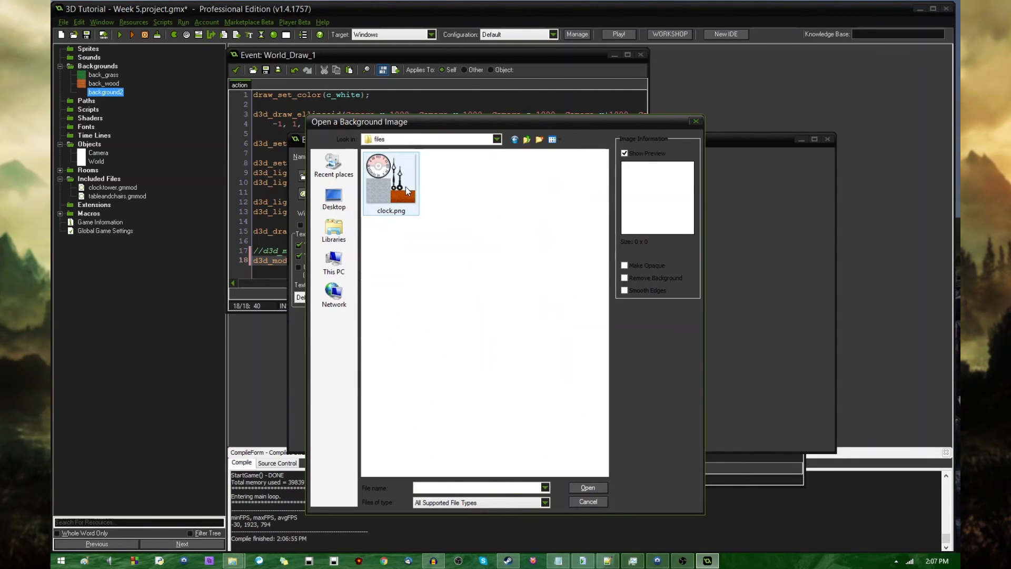
pyautogui.doubleClick(391, 179)
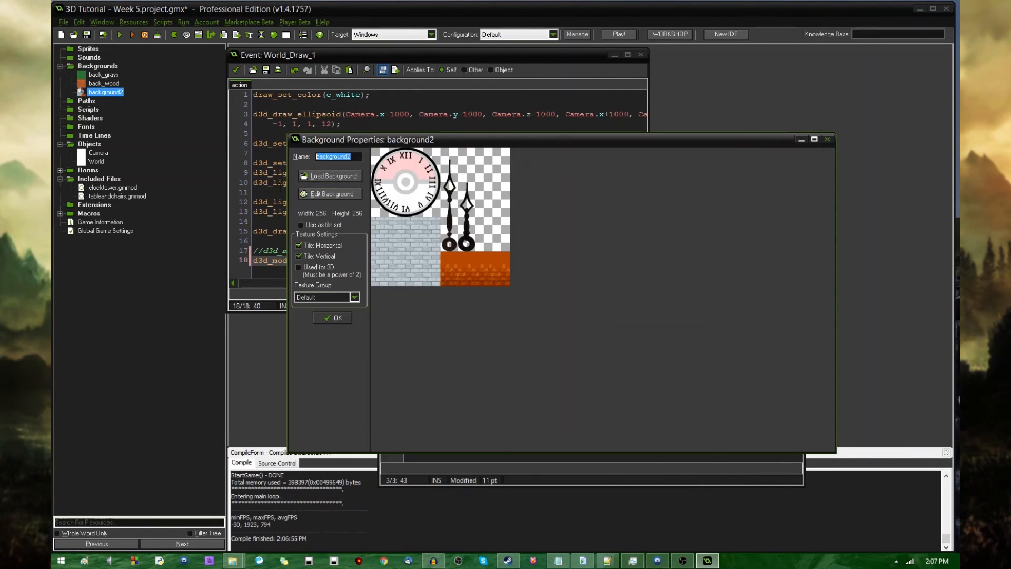
pyautogui.write('back_c')
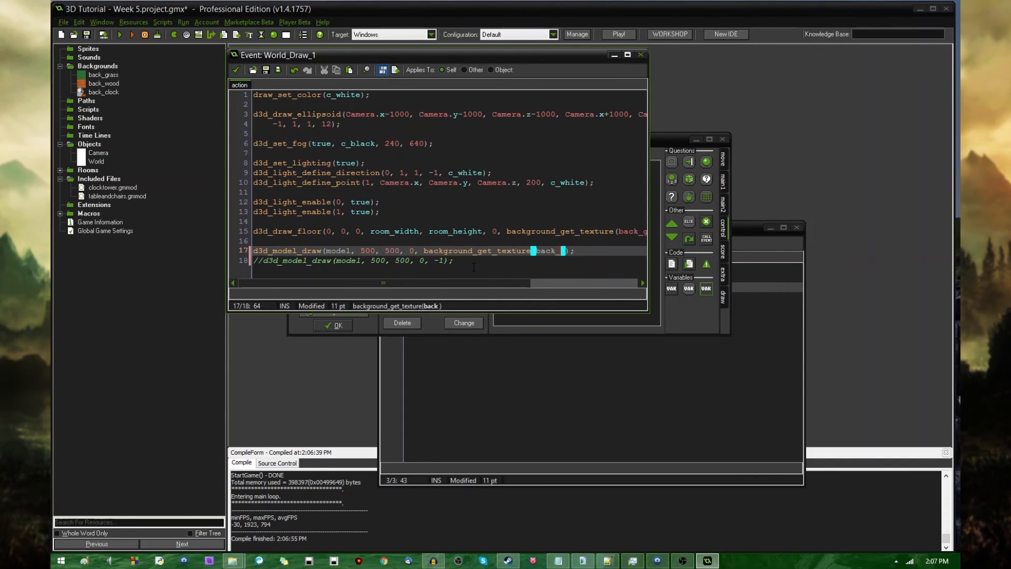
# Texture the model draw with background_get_texture(back_clock) and run the game
pyautogui.write('_clock')
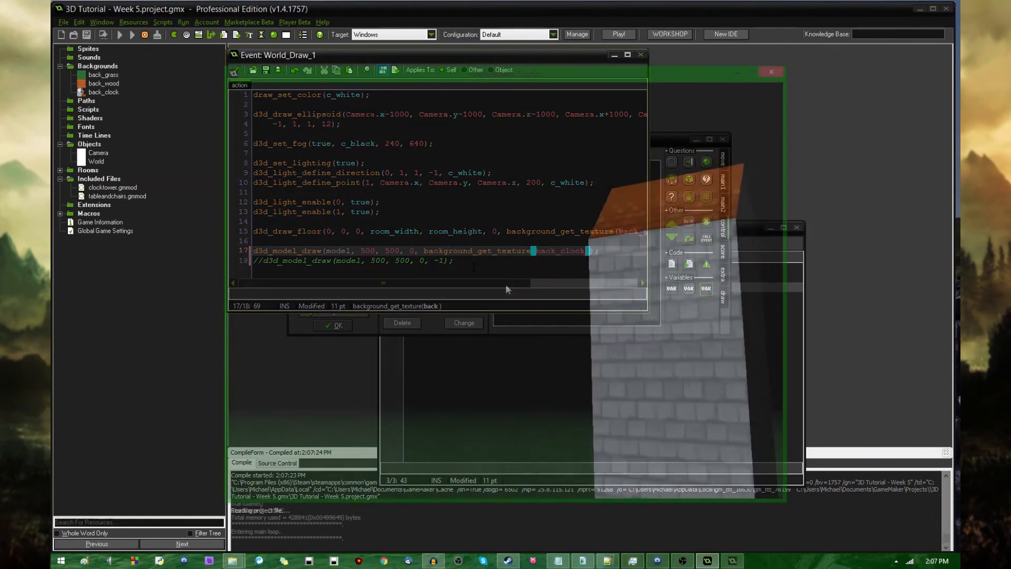
pyautogui.click(618, 34)
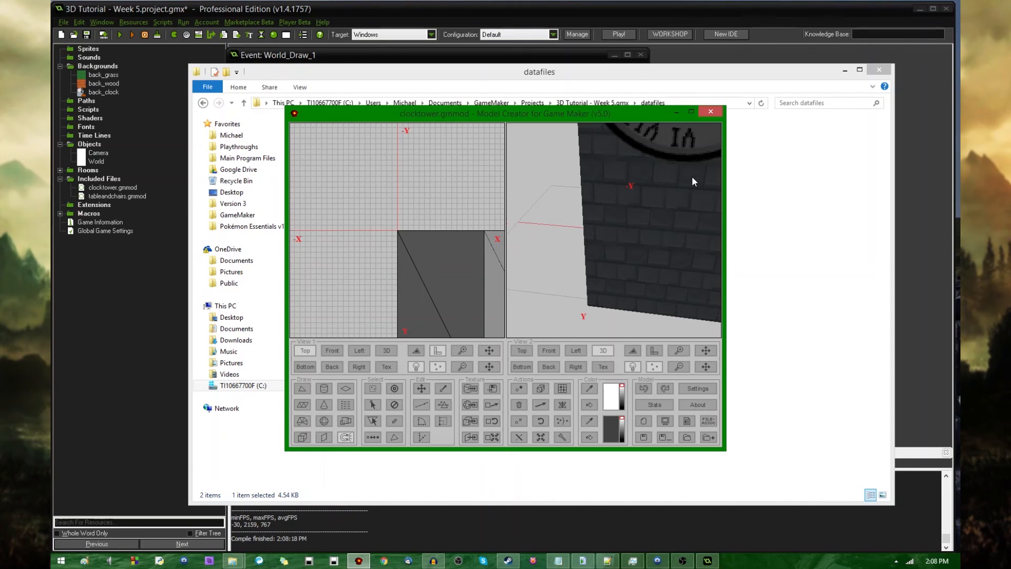
pyautogui.moveTo(663, 417)
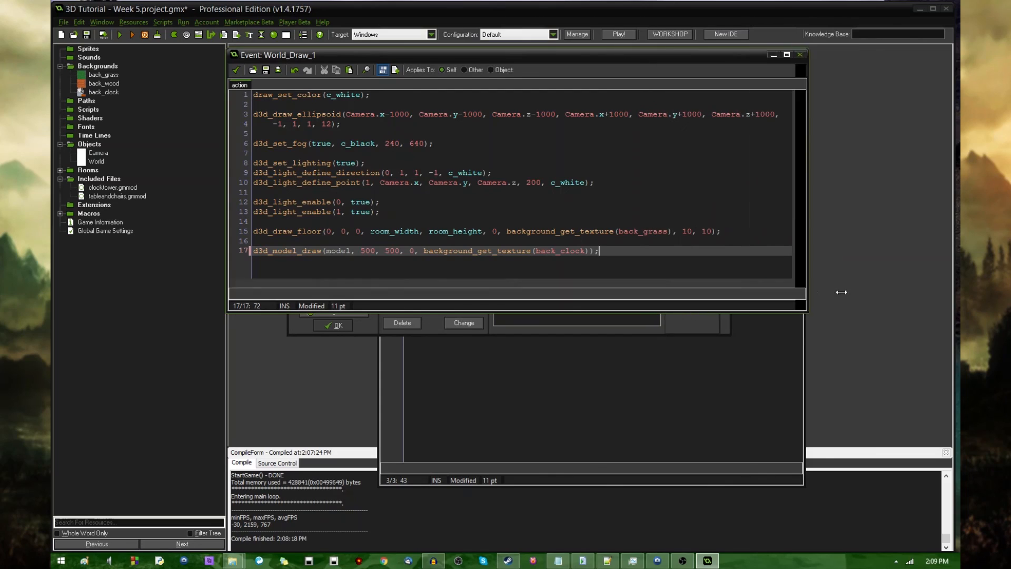
# Widen the Draw event code window so every line fits
pyautogui.moveTo(842, 292); pyautogui.dragTo(901, 292)
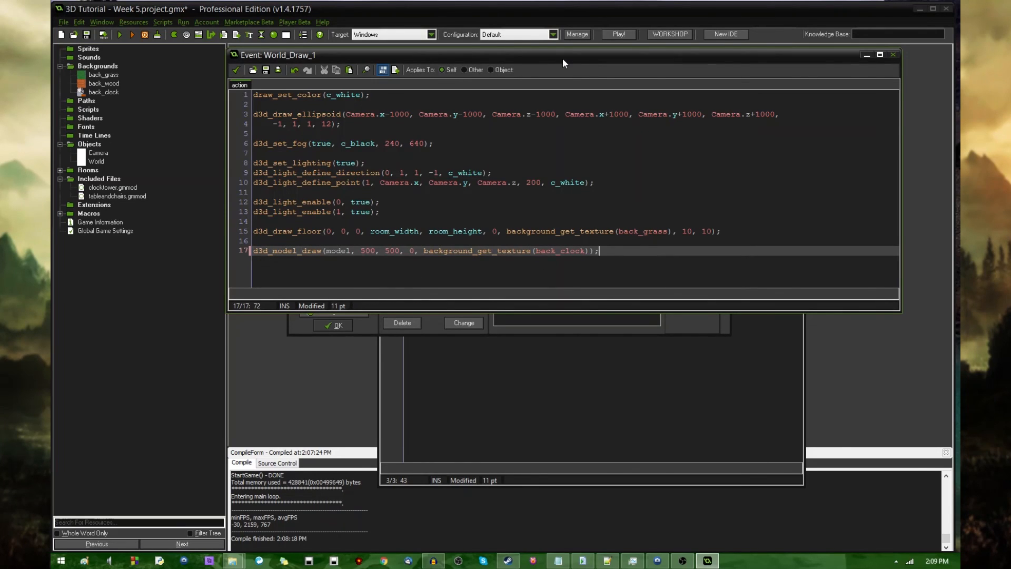
pyautogui.moveTo(556, 63)
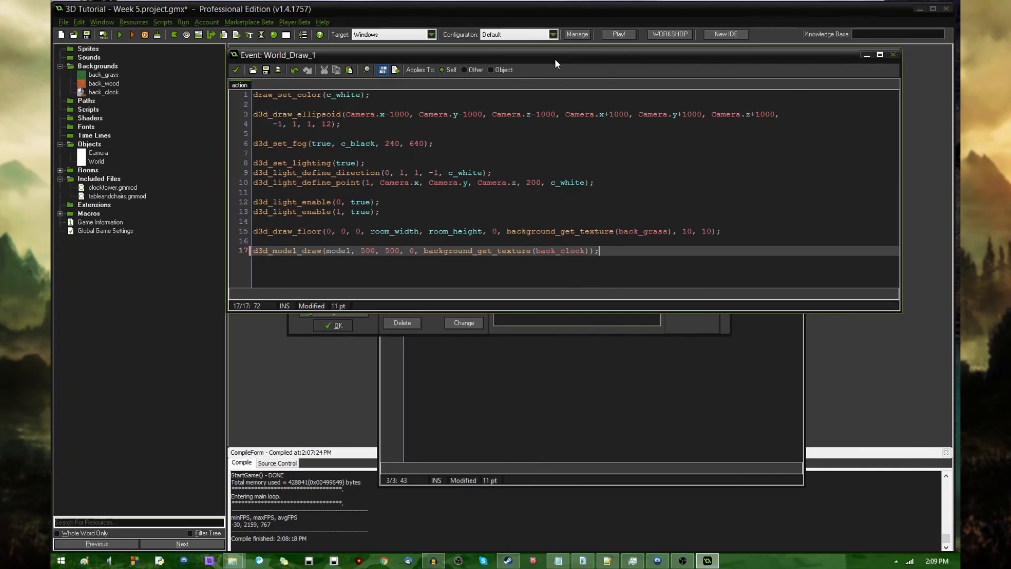